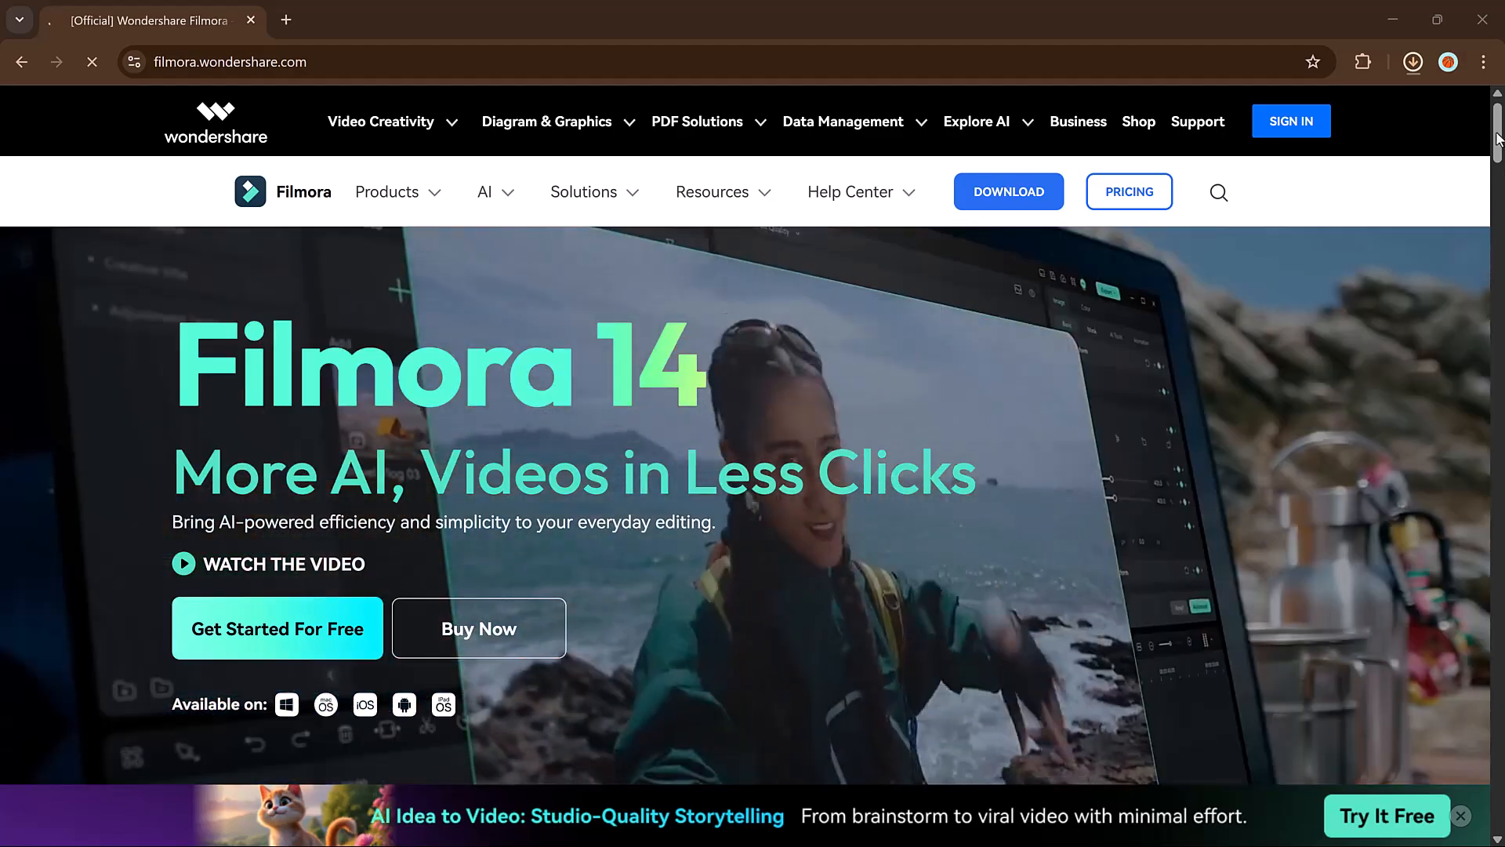
# Switch from the project start screen to the Toolbox section listing Filmora's AI tools.
pyautogui.scroll(-3)
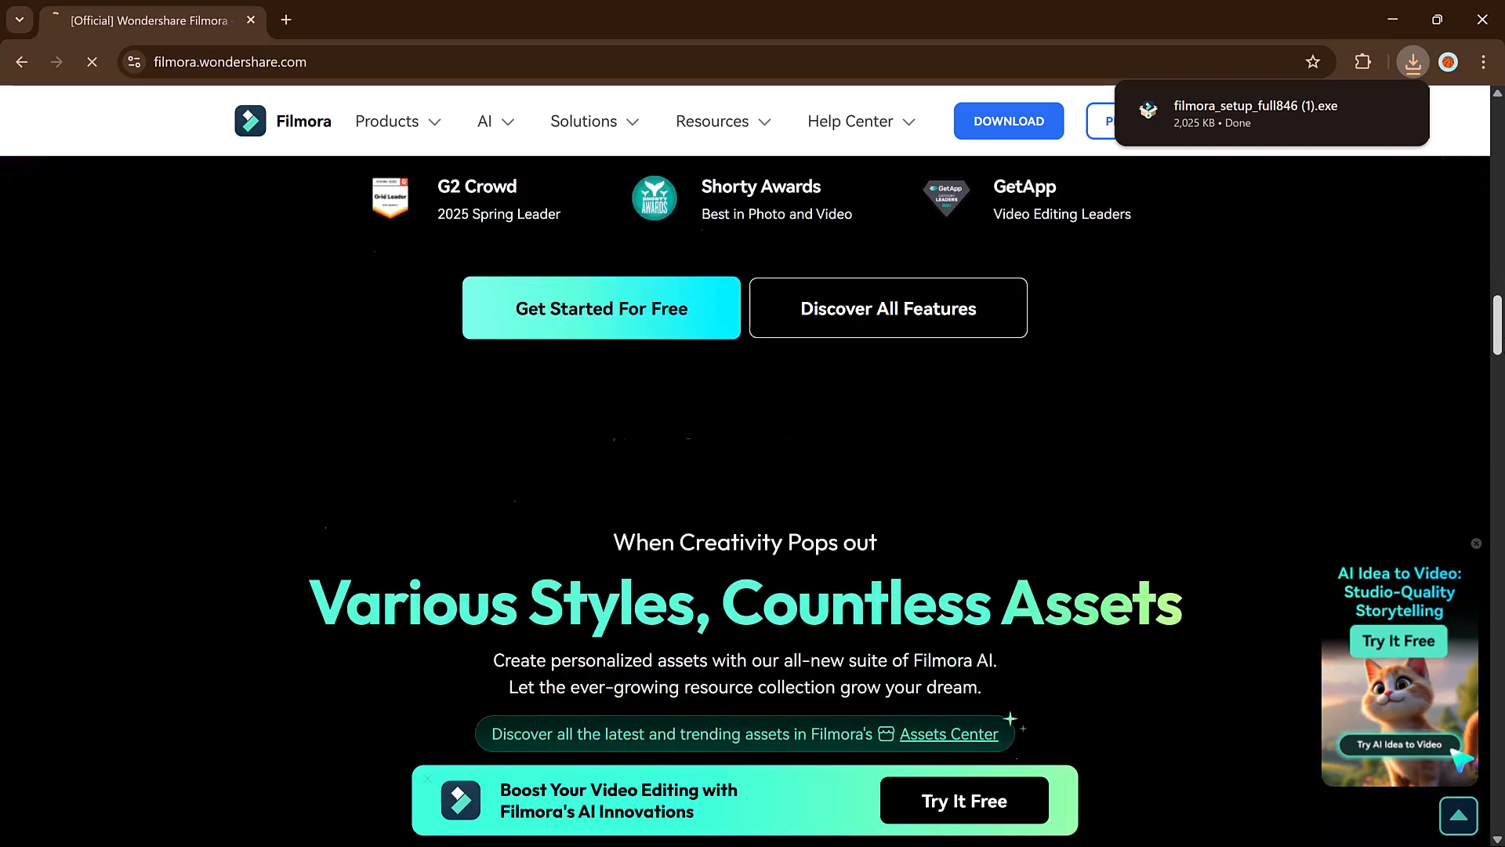
pyautogui.scroll(-3)
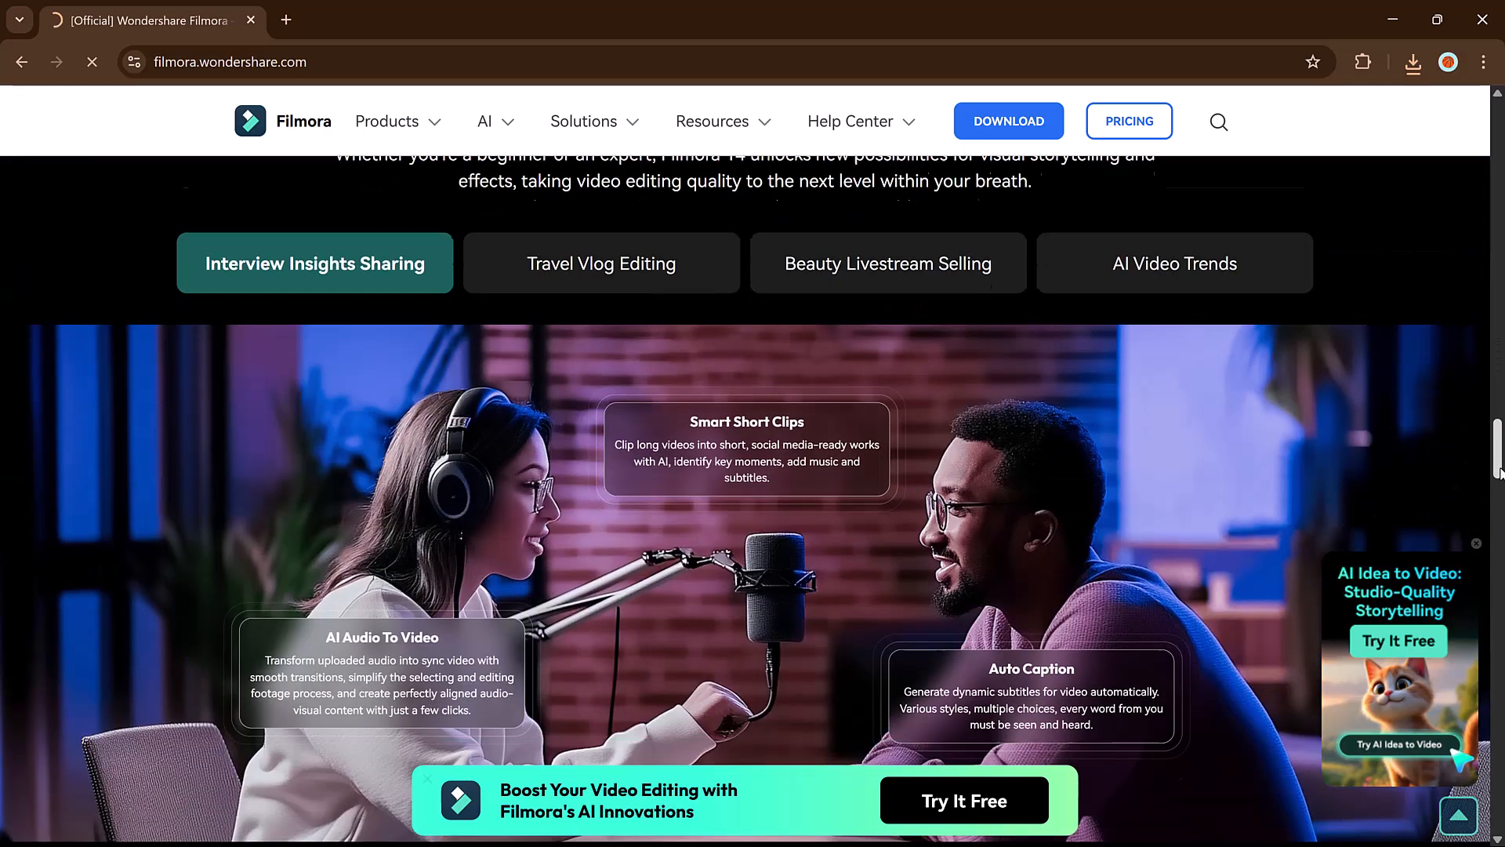
pyautogui.scroll(-3)
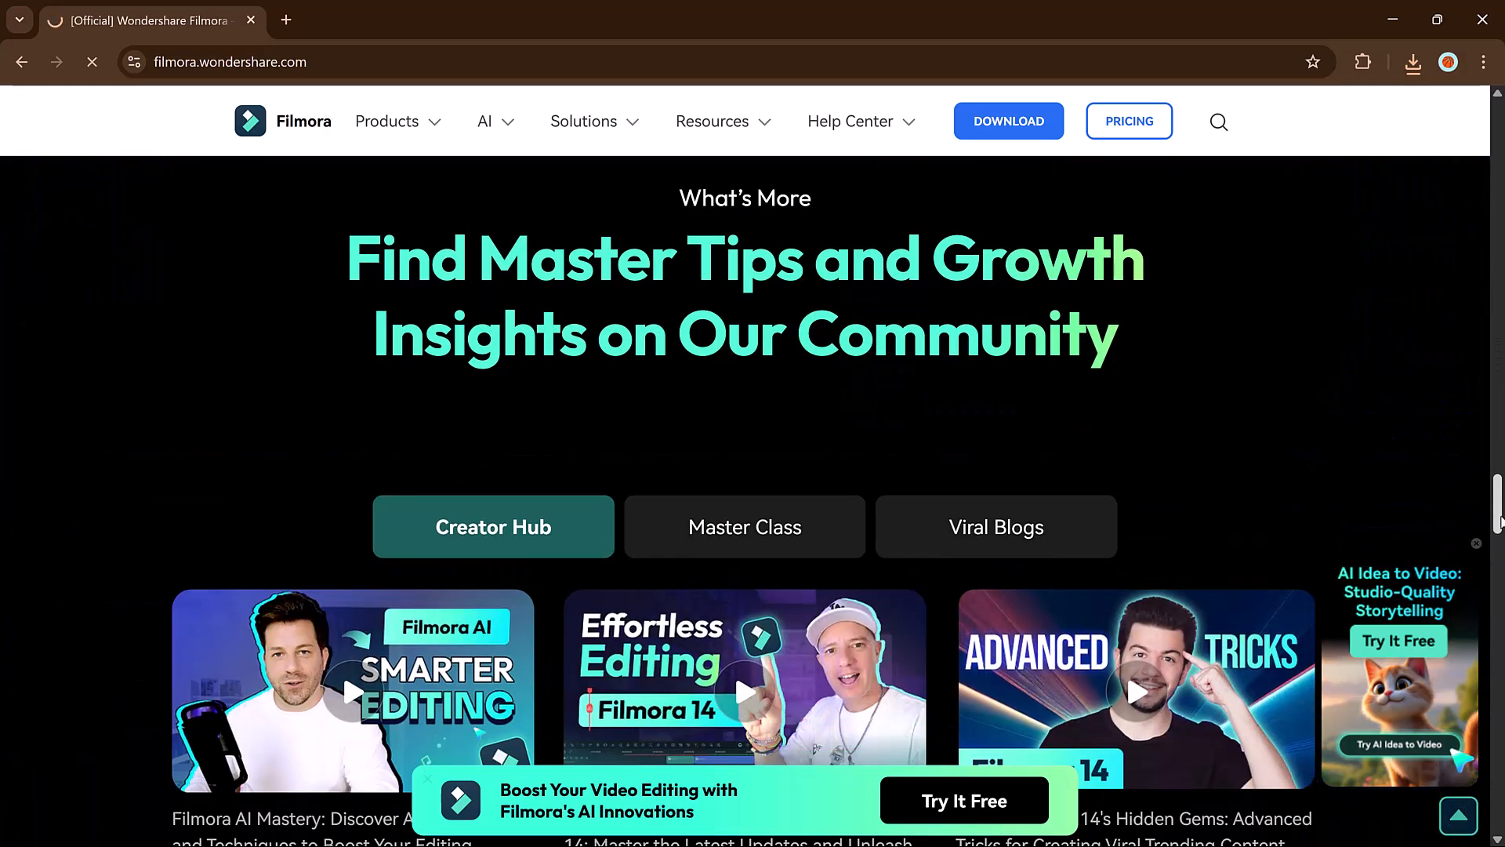
pyautogui.scroll(-3)
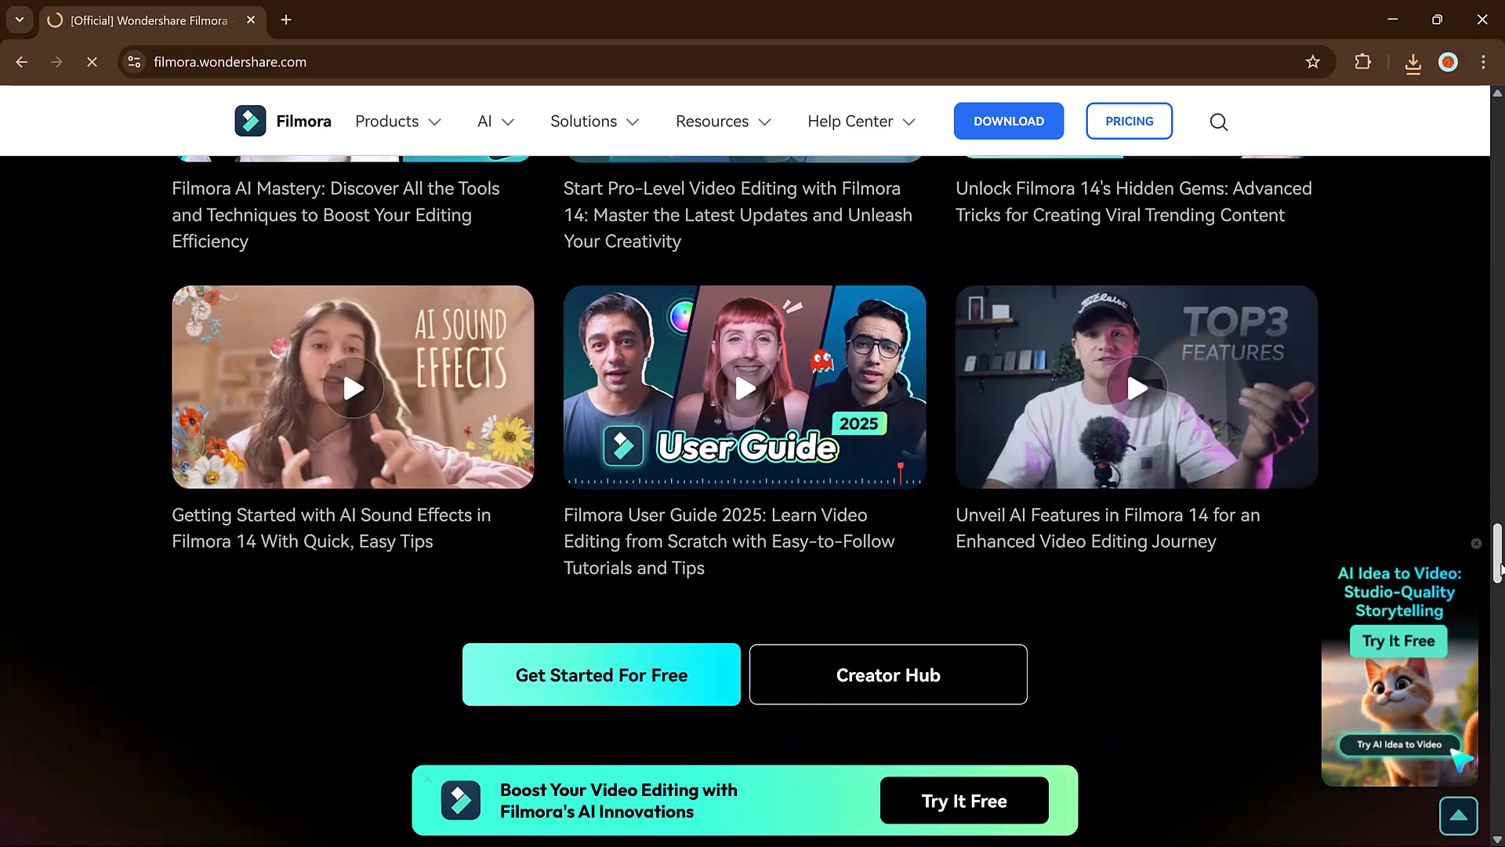
pyautogui.scroll(-3)
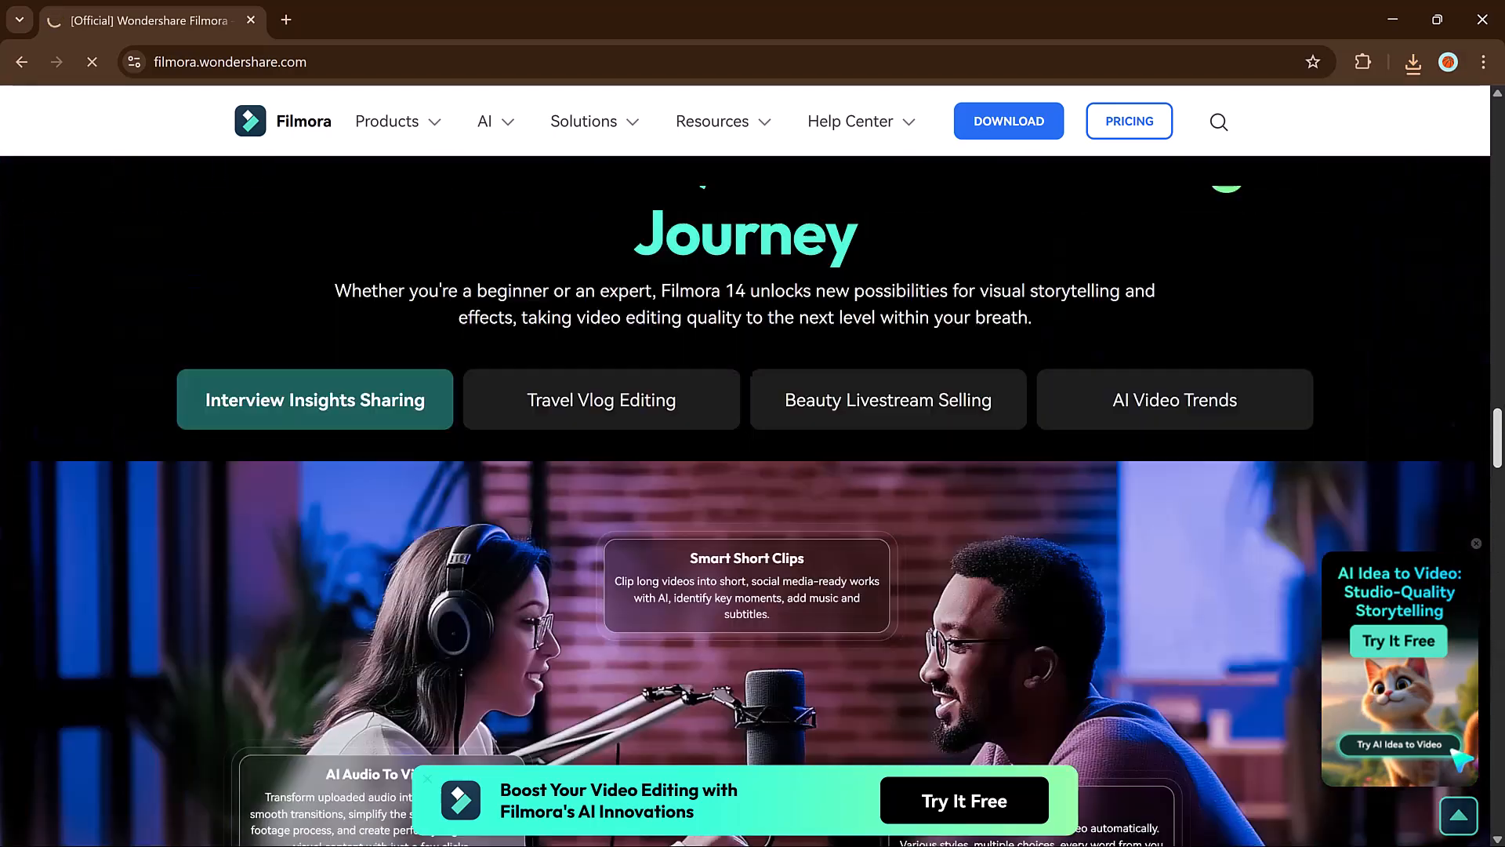
pyautogui.scroll(-3)
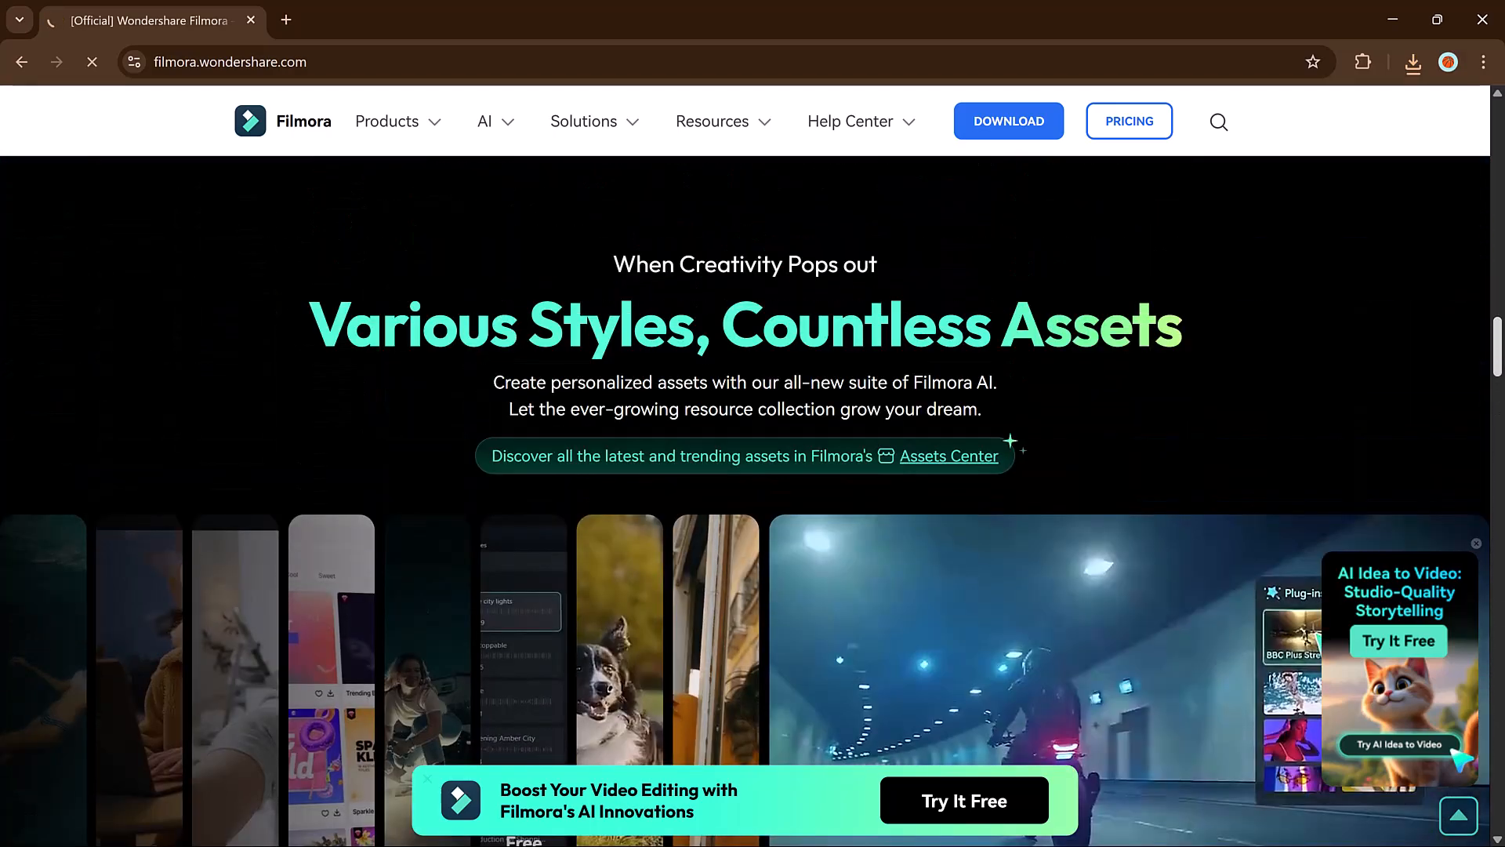
pyautogui.scroll(-3)
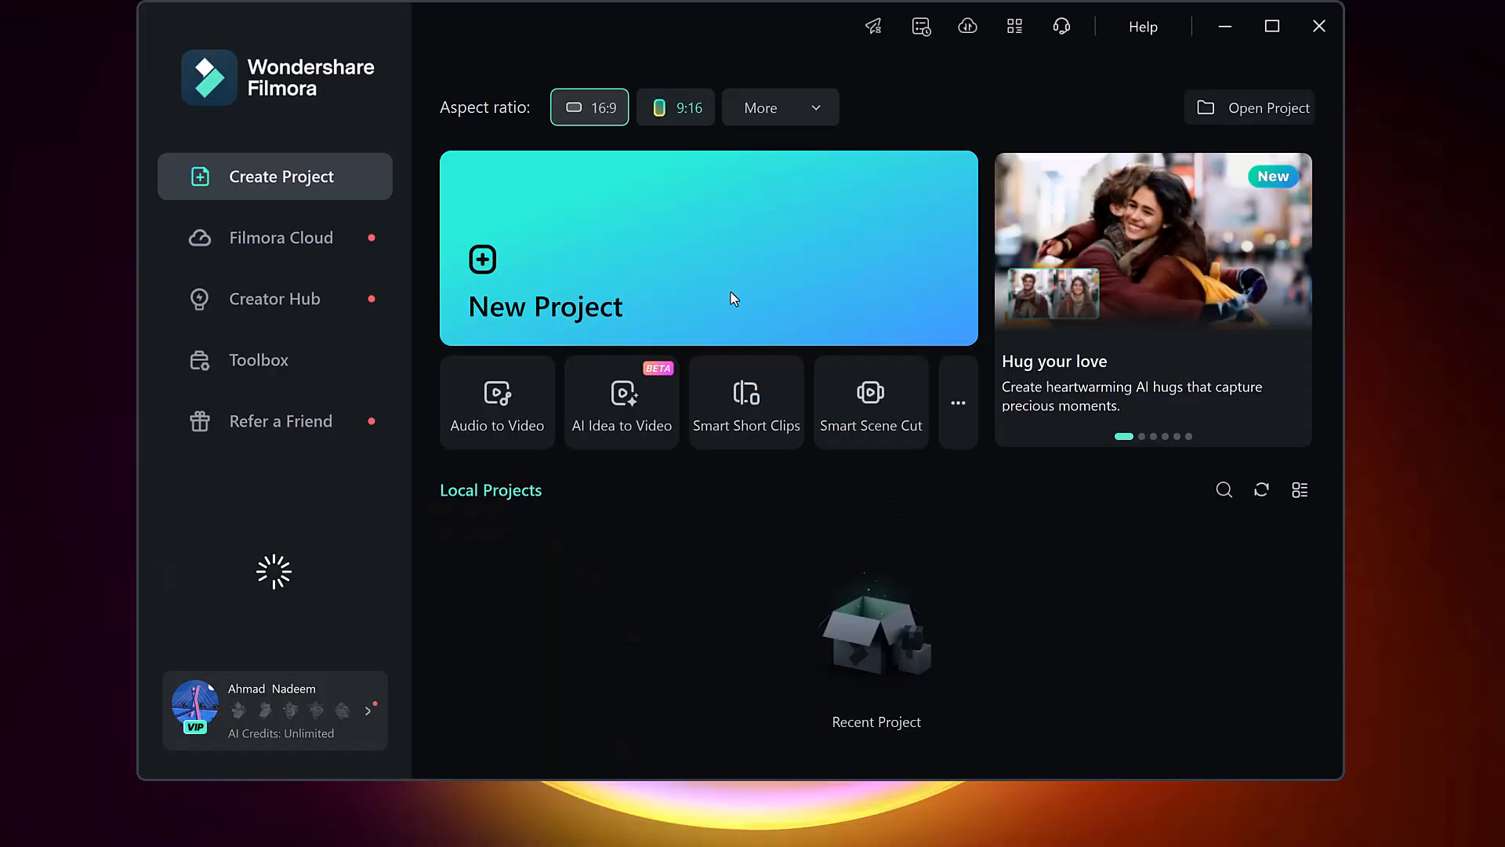
pyautogui.moveTo(356, 157)
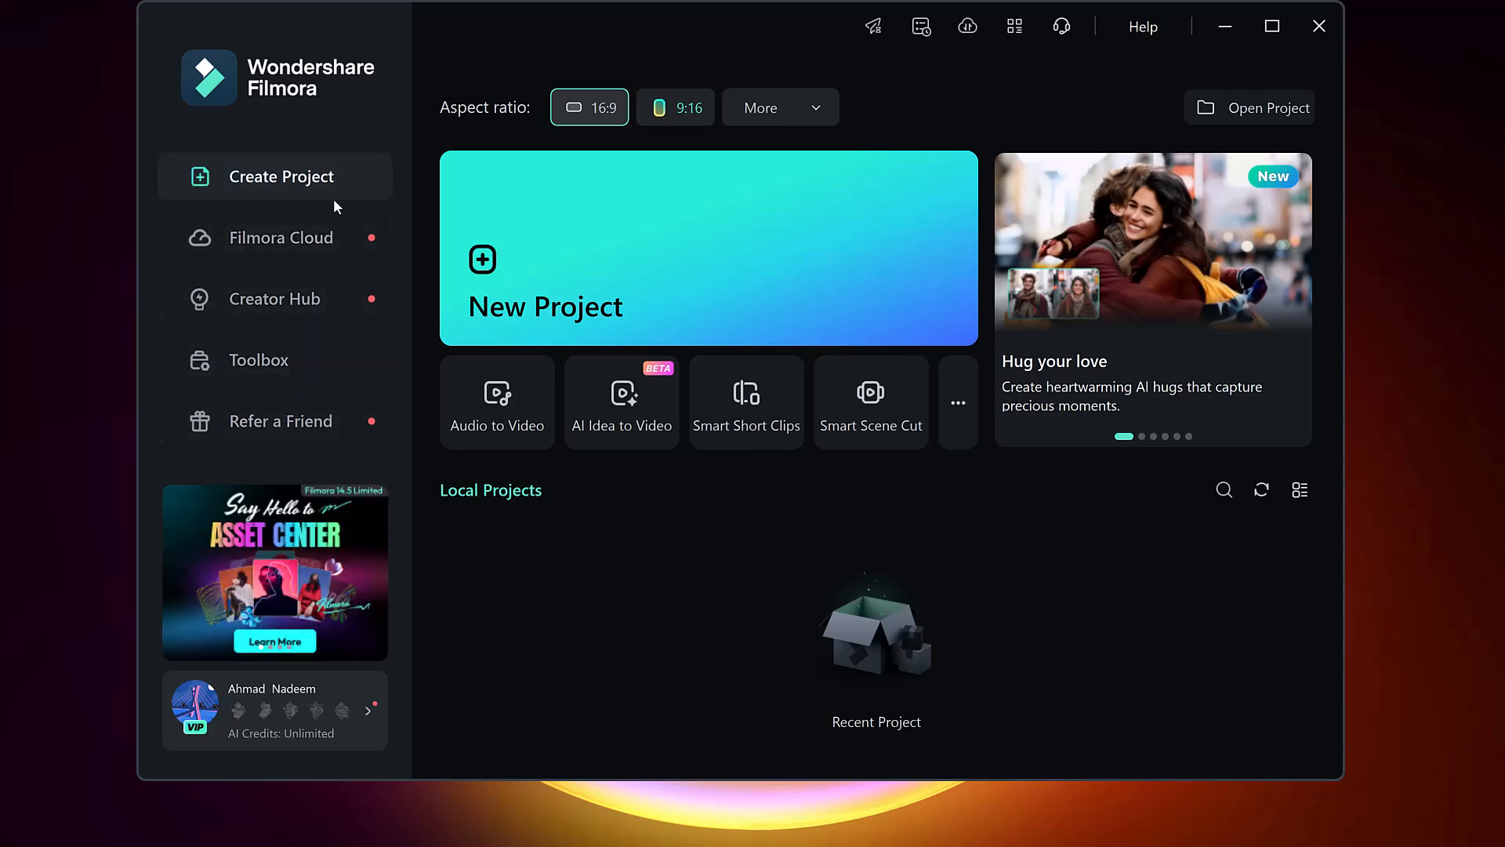
pyautogui.click(259, 361)
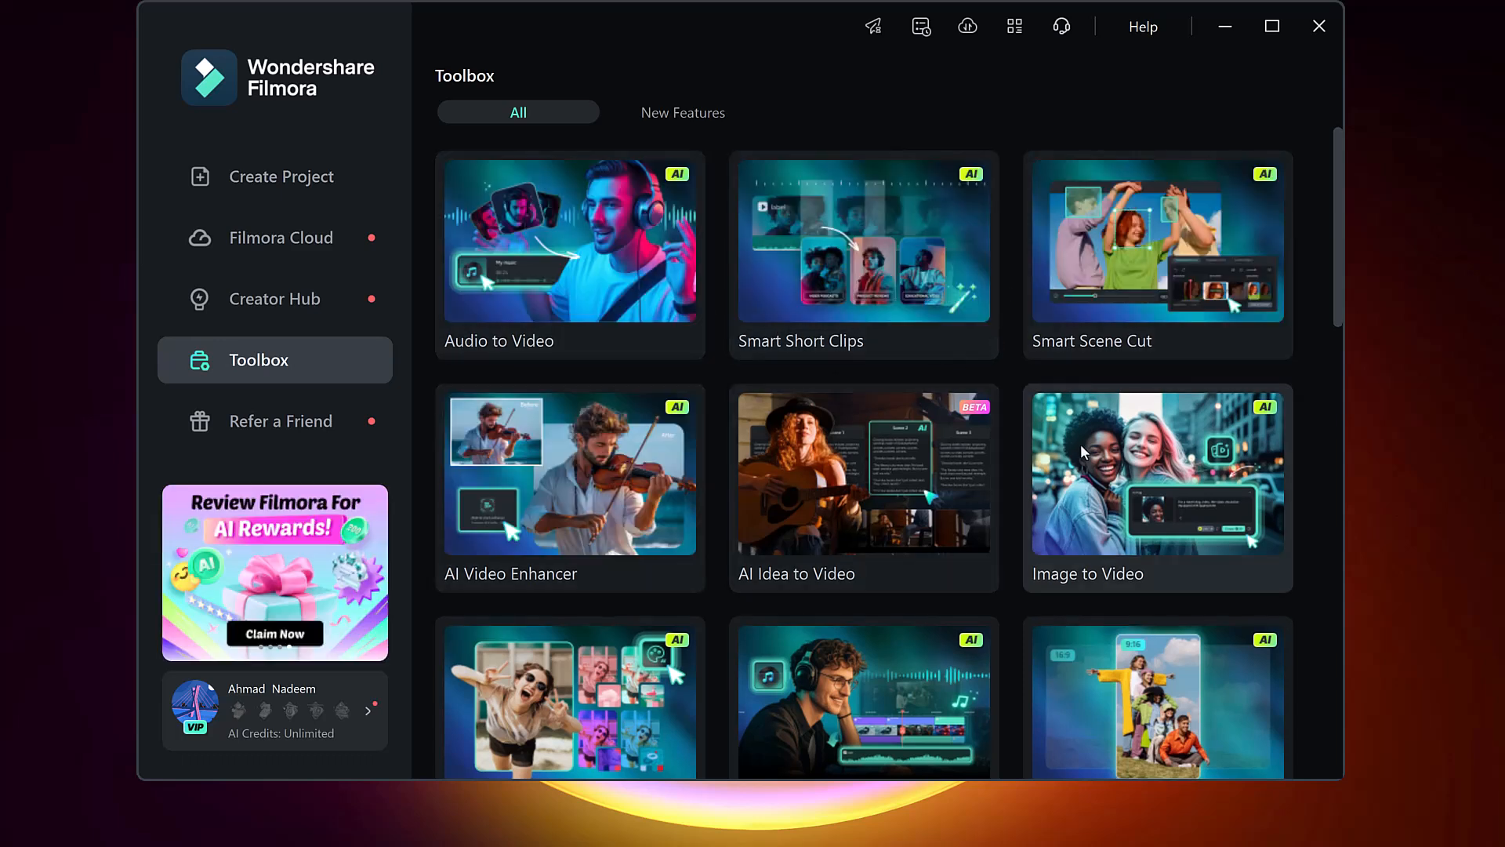
# Launch the AI Idea to Video tool from the Toolbox grid.
pyautogui.scroll(-3)
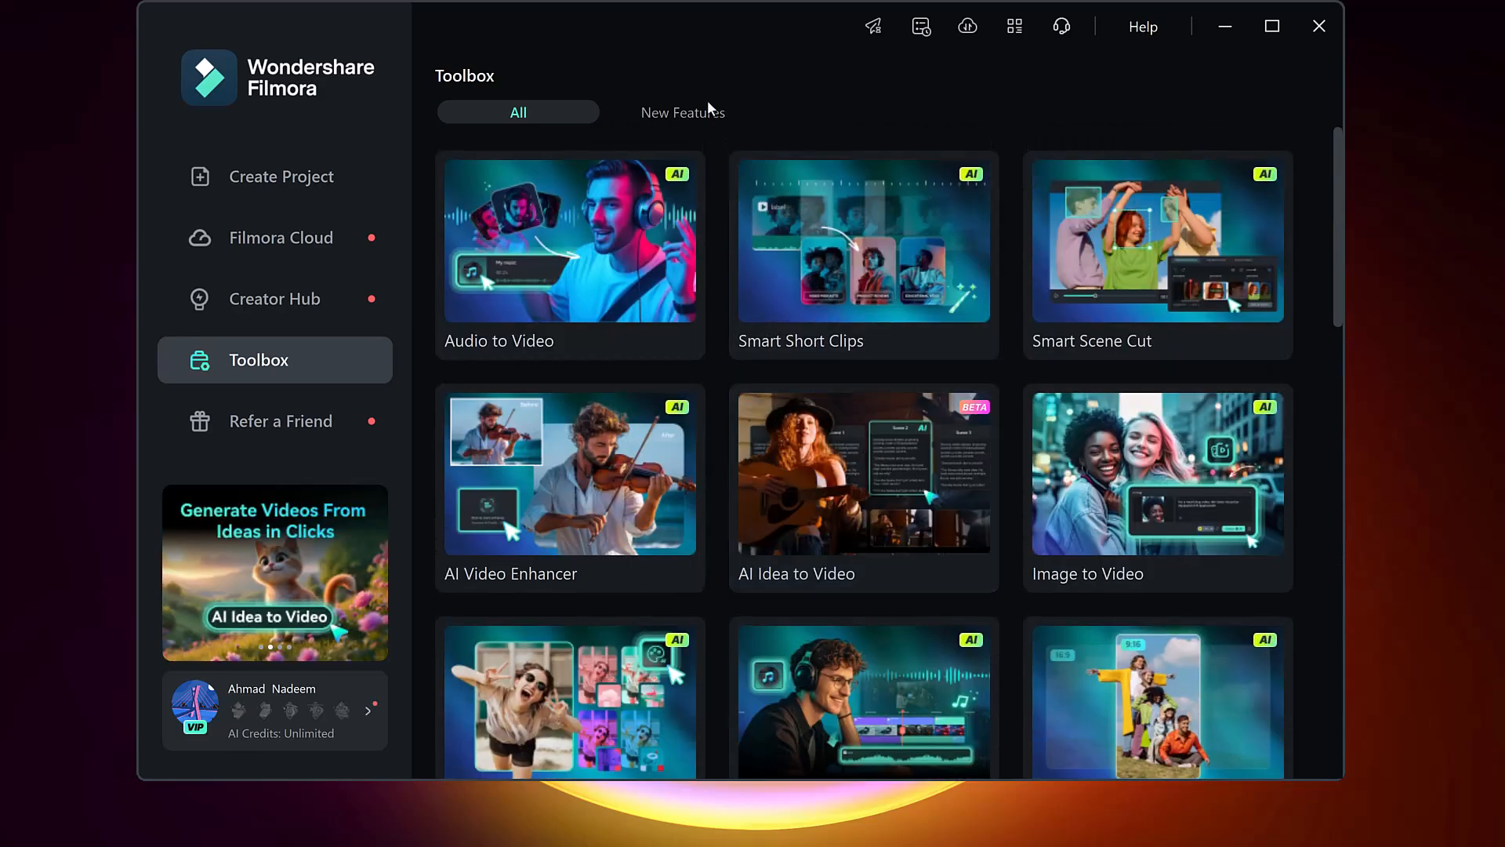
pyautogui.click(862, 472)
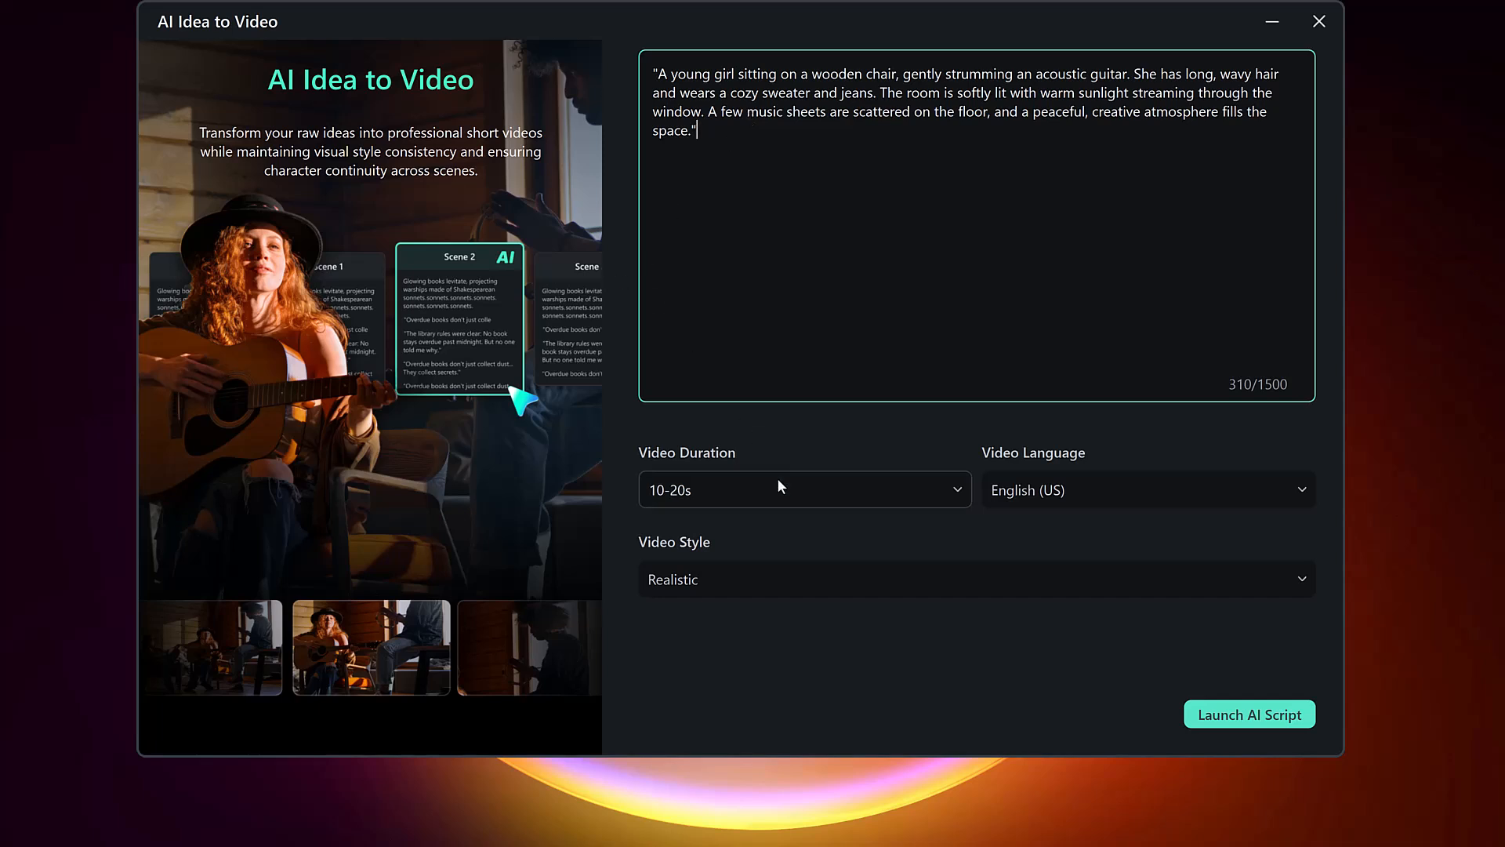
# Set Video Duration to 20-30s with Realistic style and launch the AI script for the guitar-playing girl.
pyautogui.click(803, 489)
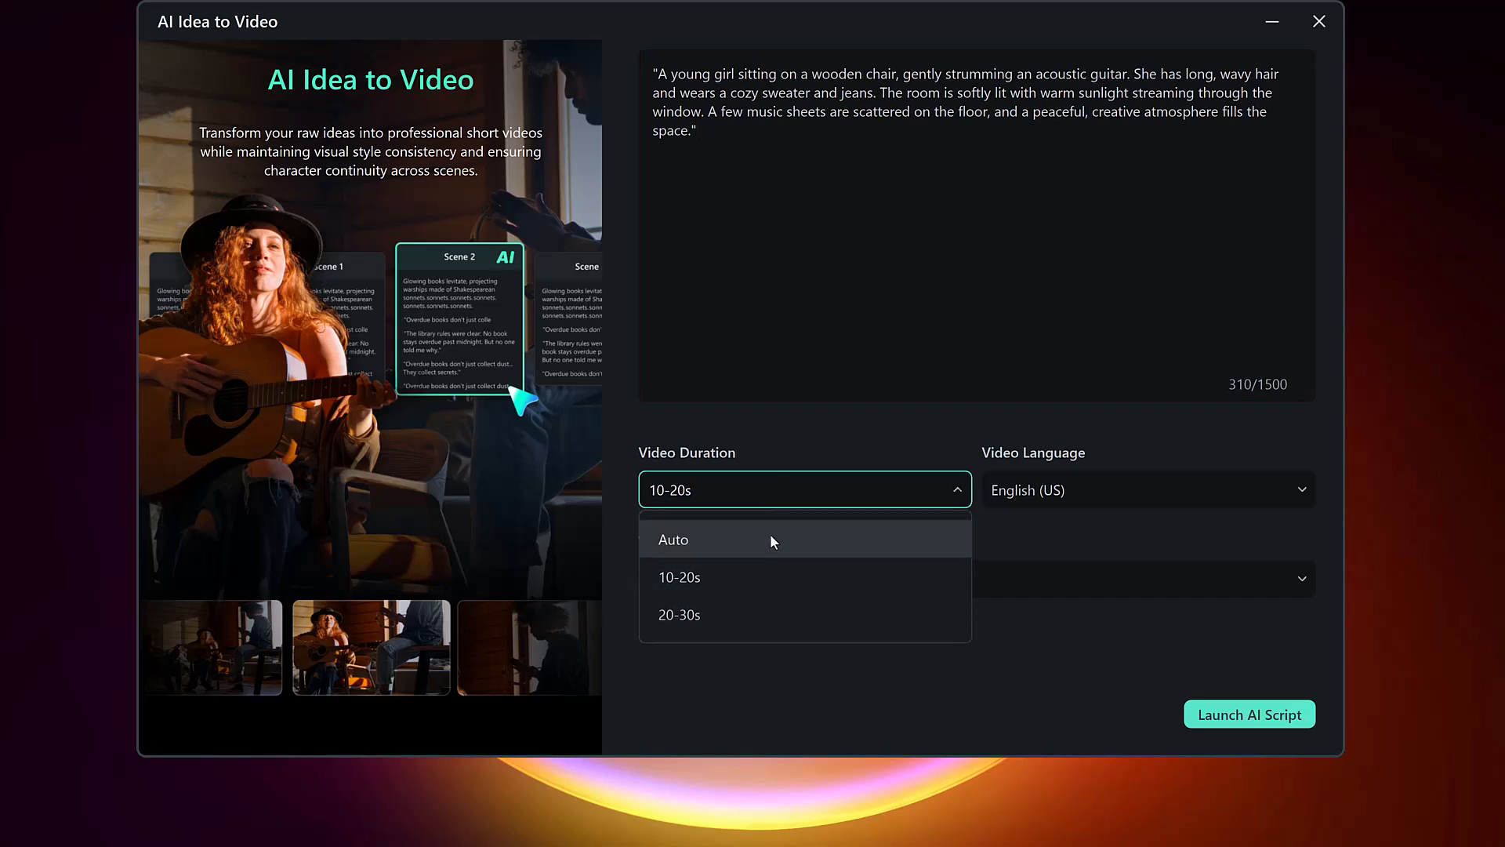
pyautogui.moveTo(776, 620)
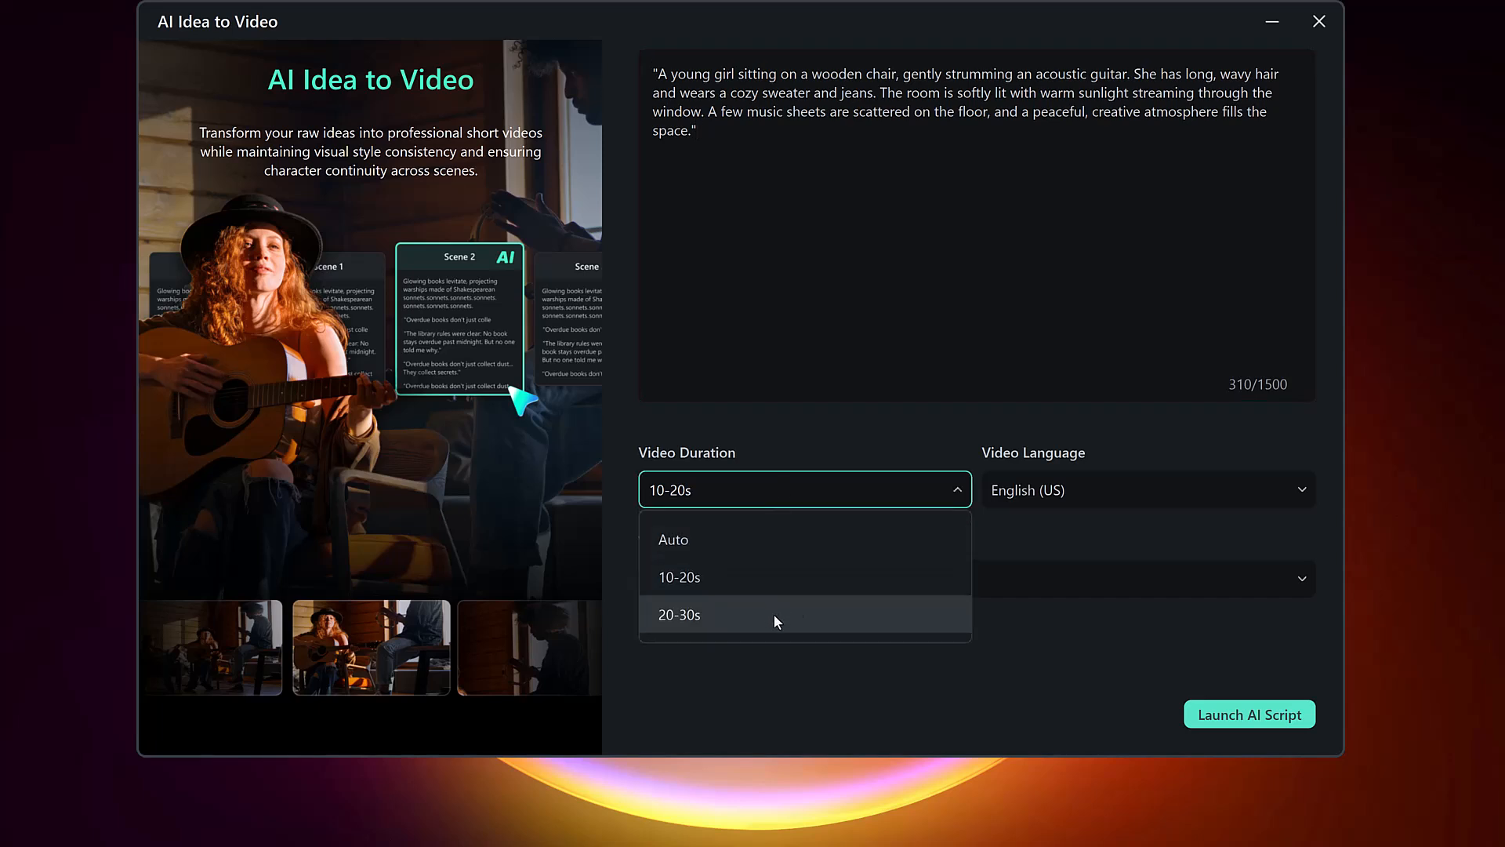
pyautogui.click(1143, 489)
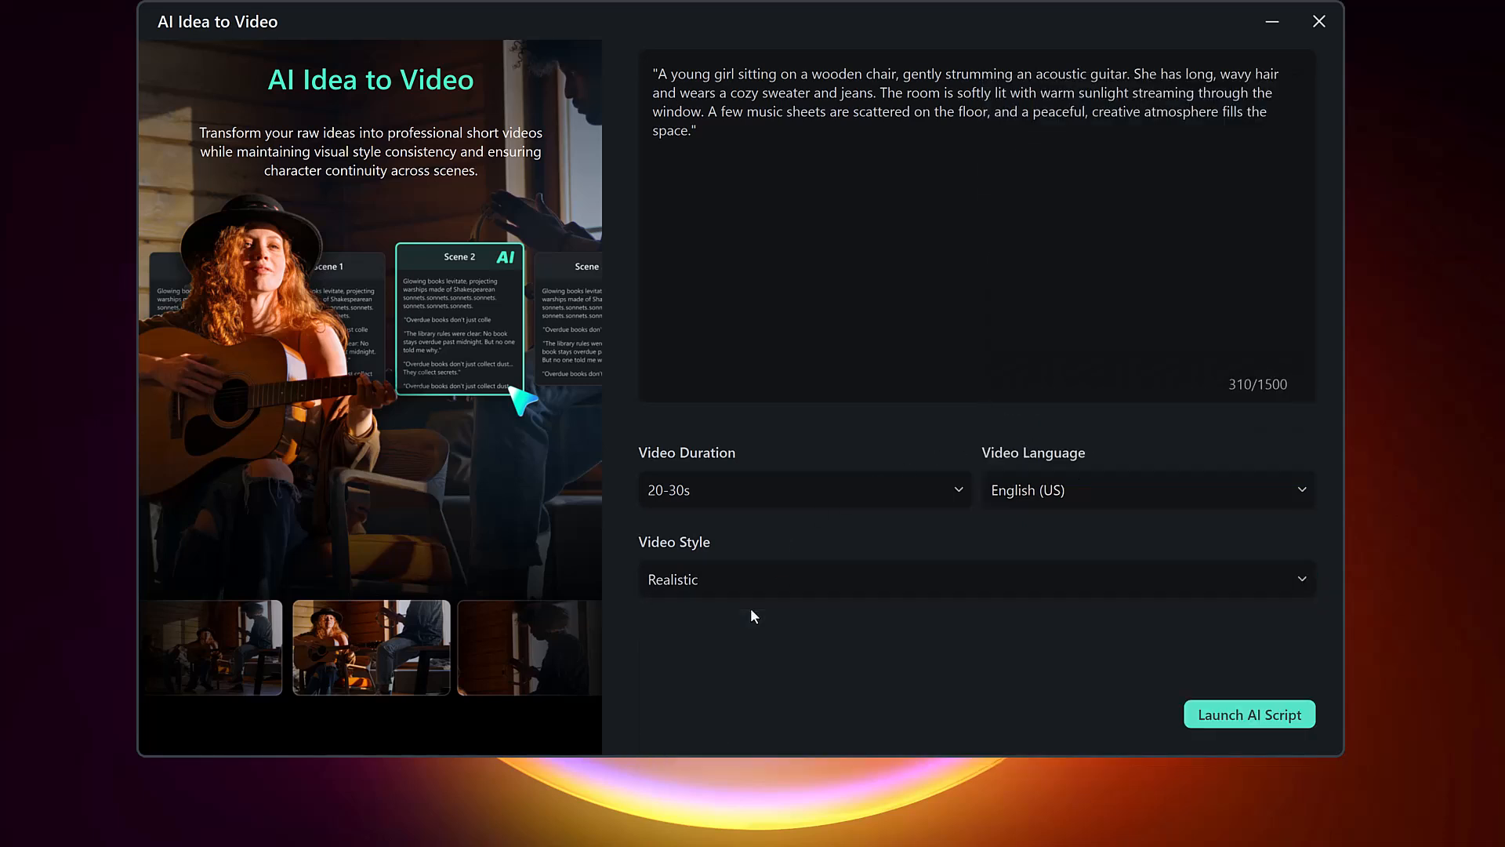
pyautogui.click(1250, 714)
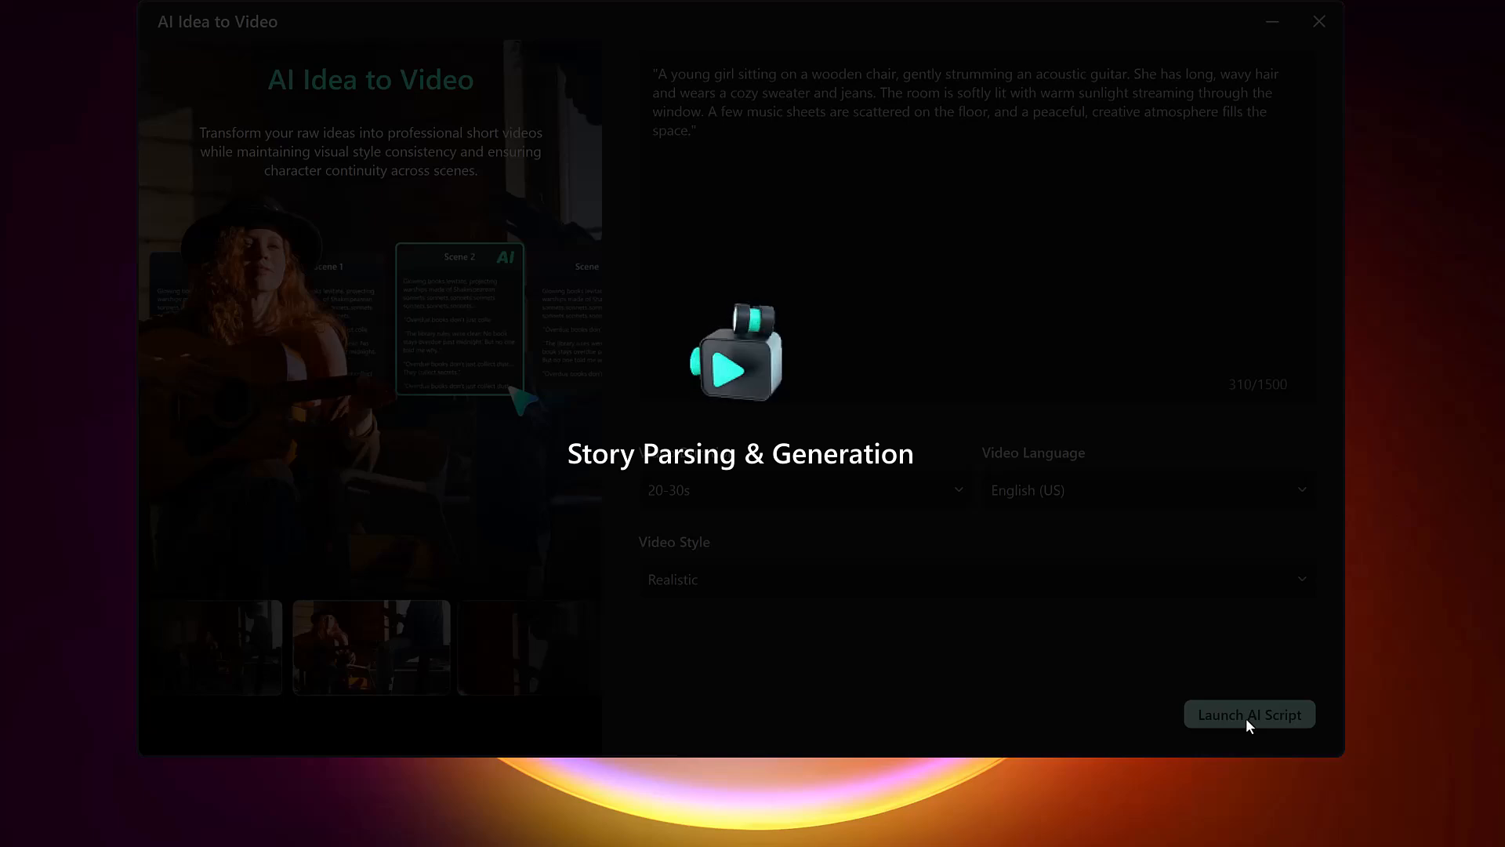
# Generate the six-scene 'Melodies of Sunlight' script and start AI image generation for Scene 1.
pyautogui.click(1250, 714)
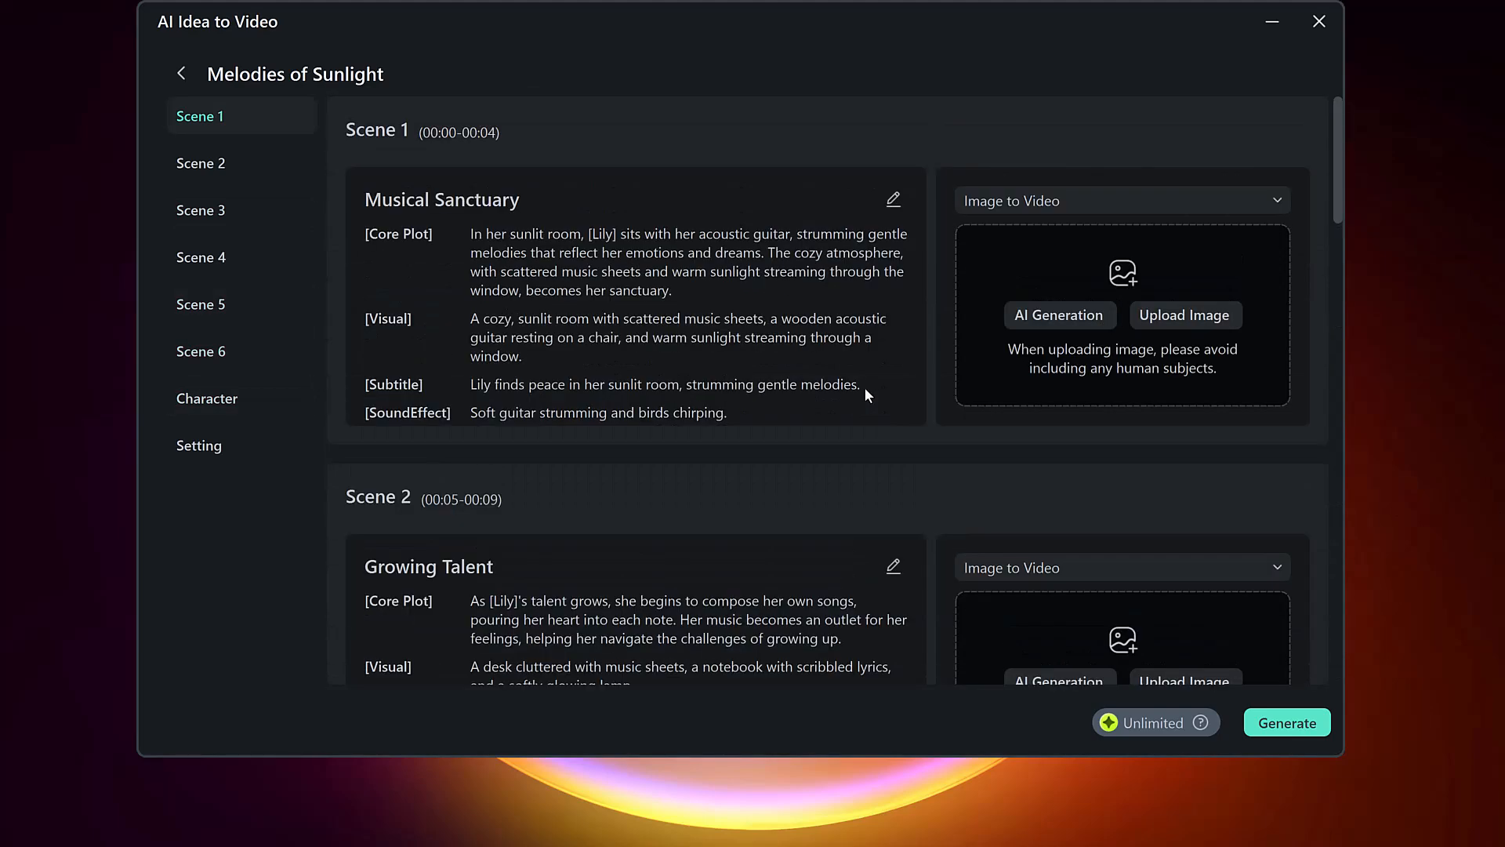
pyautogui.moveTo(415, 147)
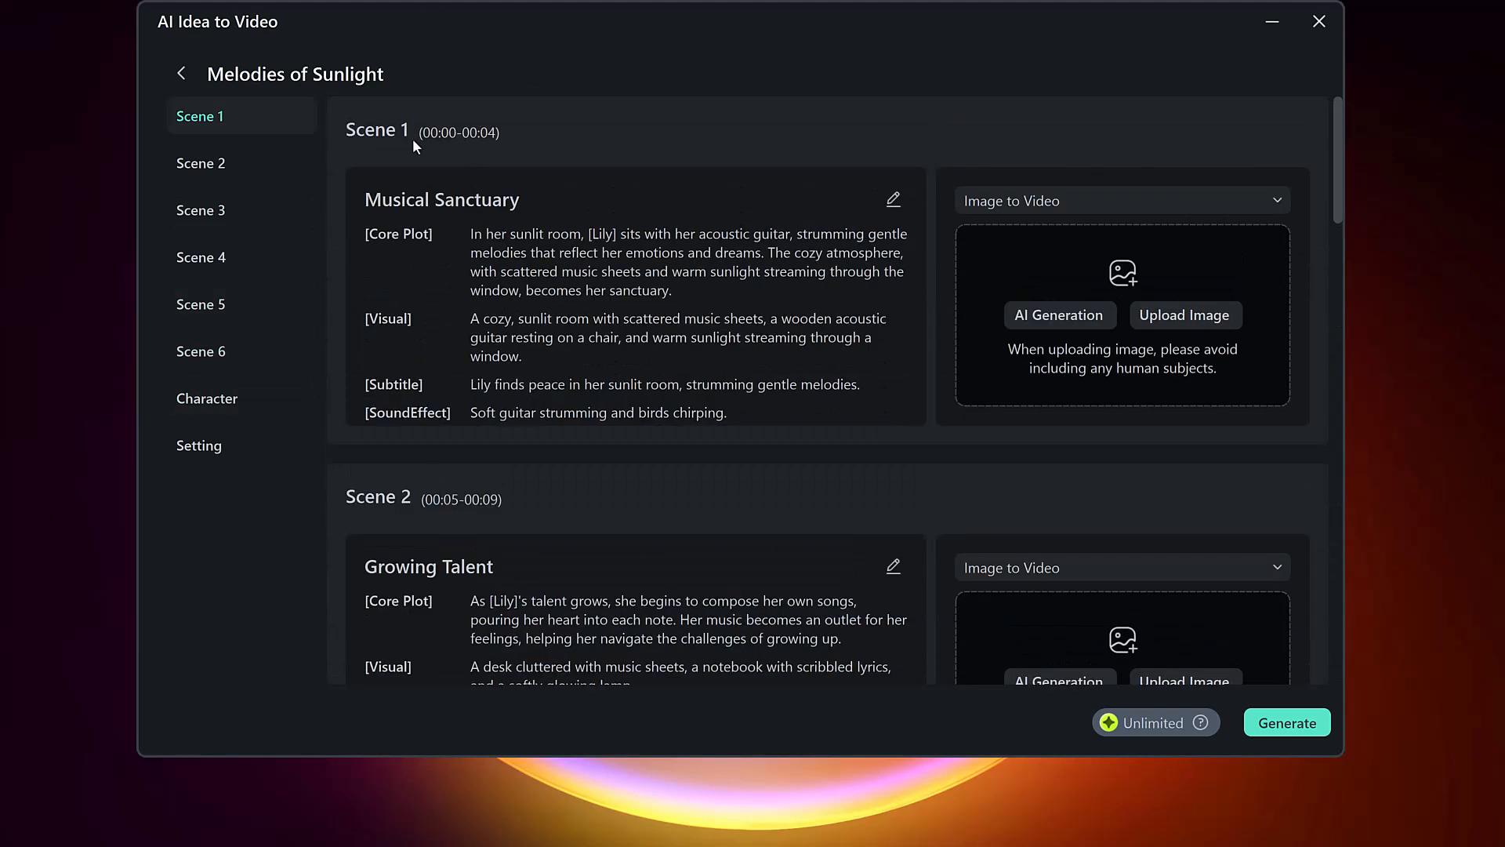
pyautogui.moveTo(390, 331)
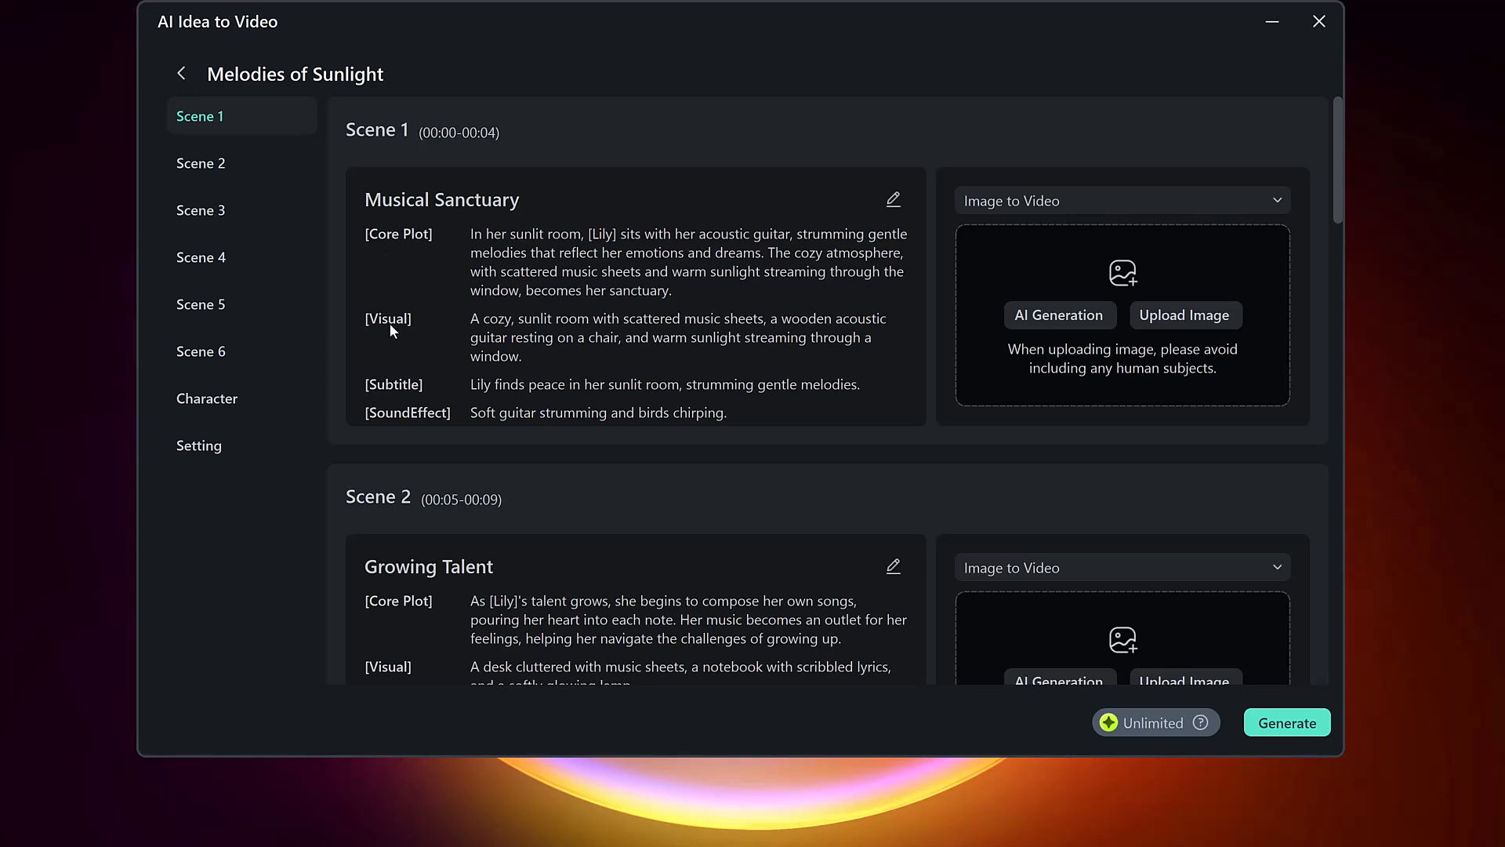
pyautogui.moveTo(427, 422)
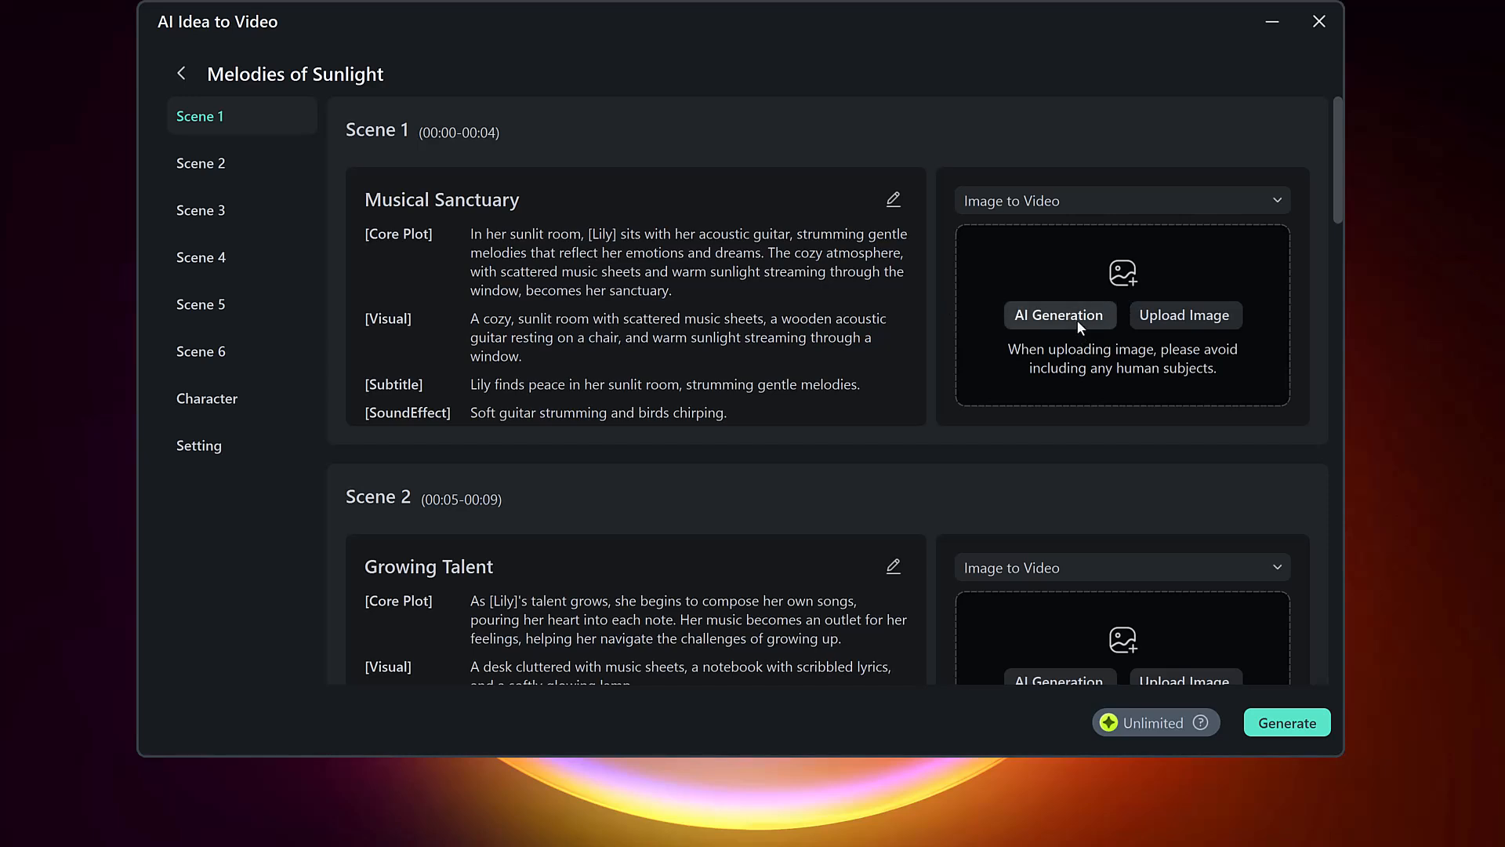
pyautogui.moveTo(1067, 329)
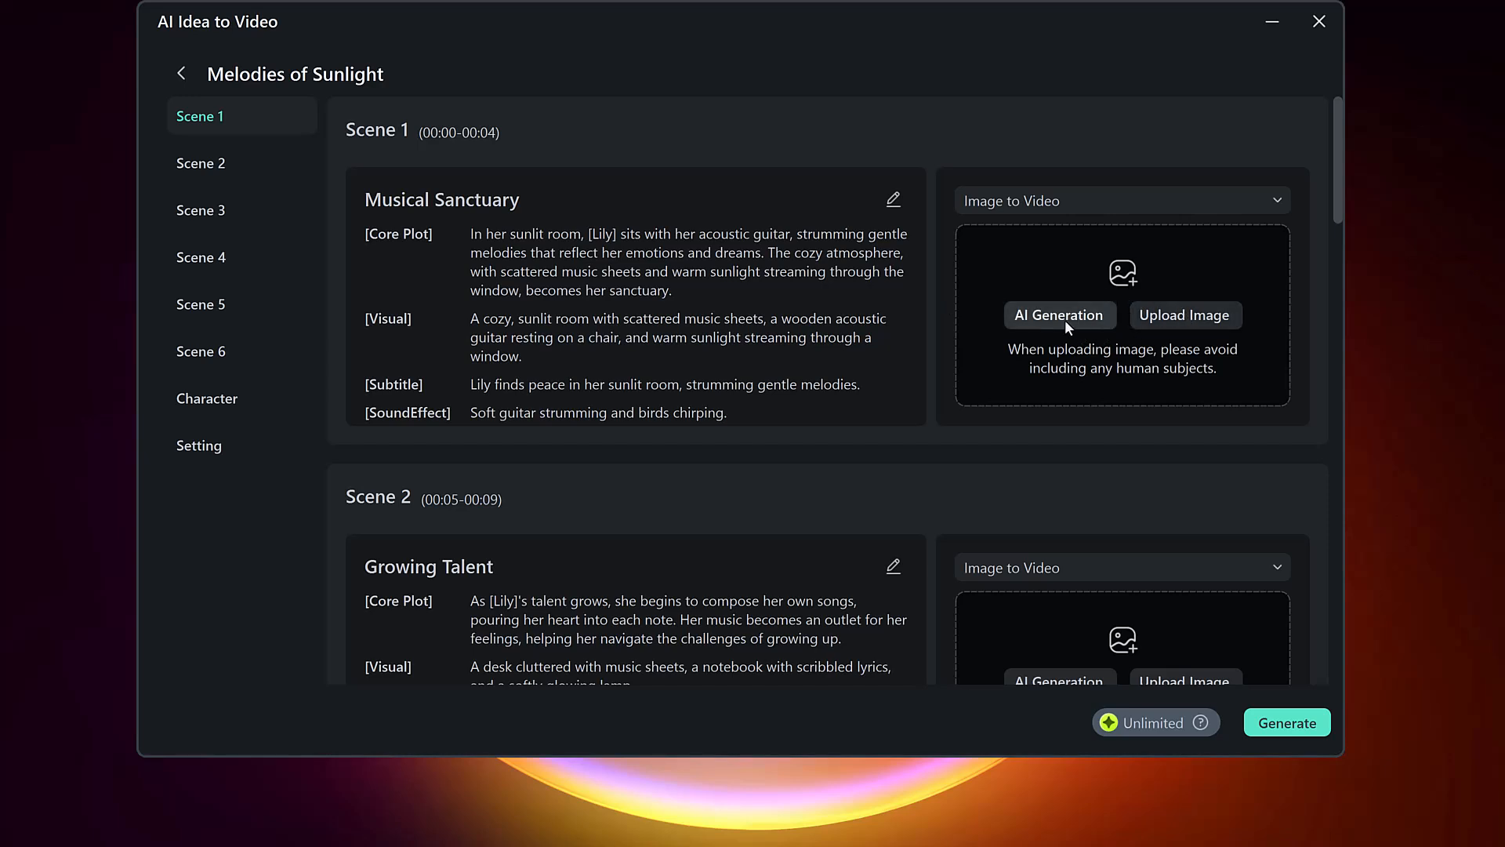
pyautogui.click(1058, 315)
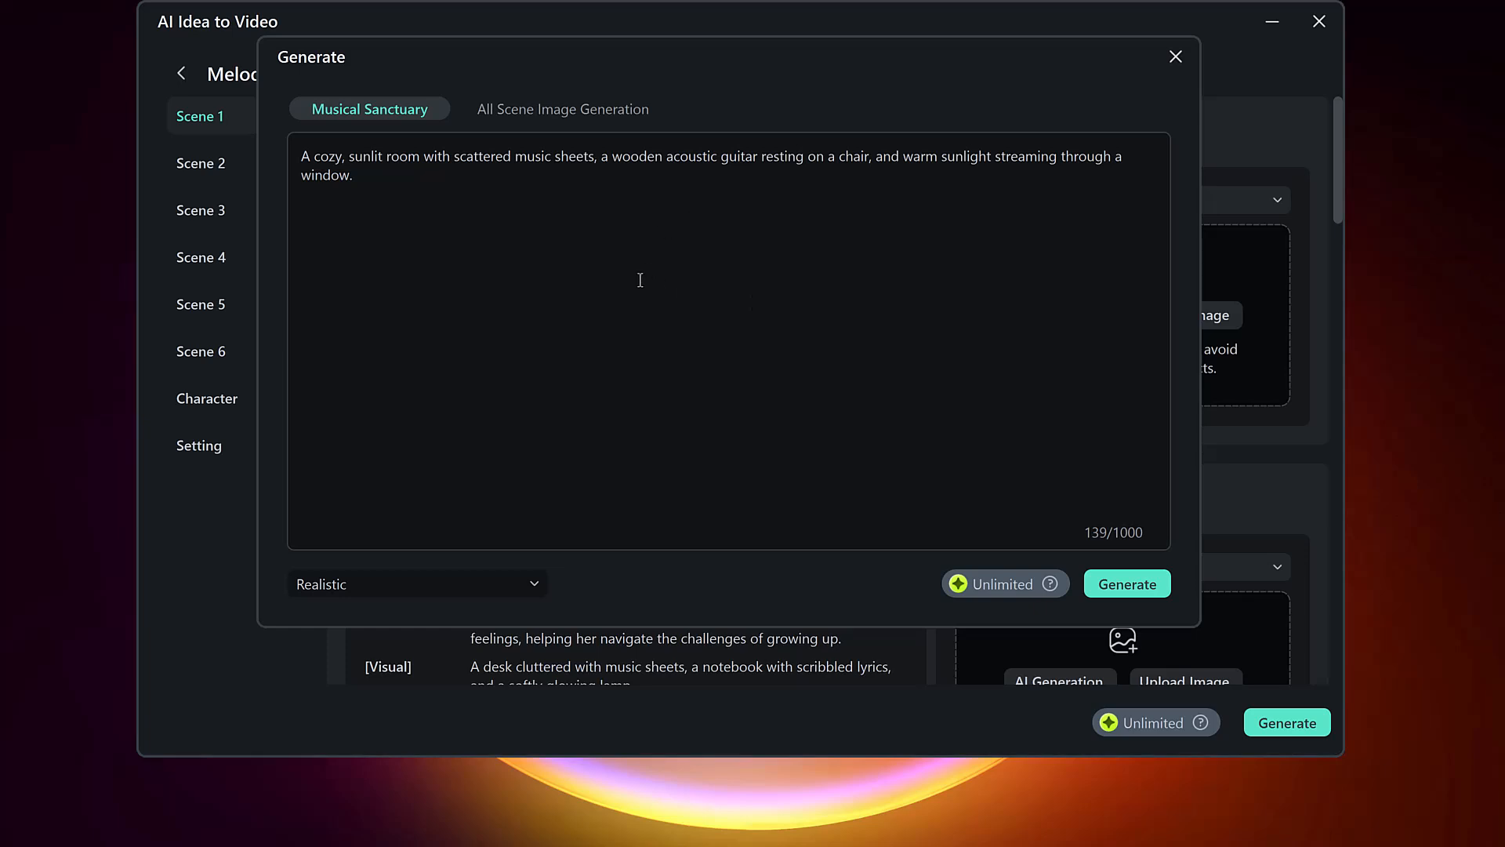
pyautogui.moveTo(588, 245)
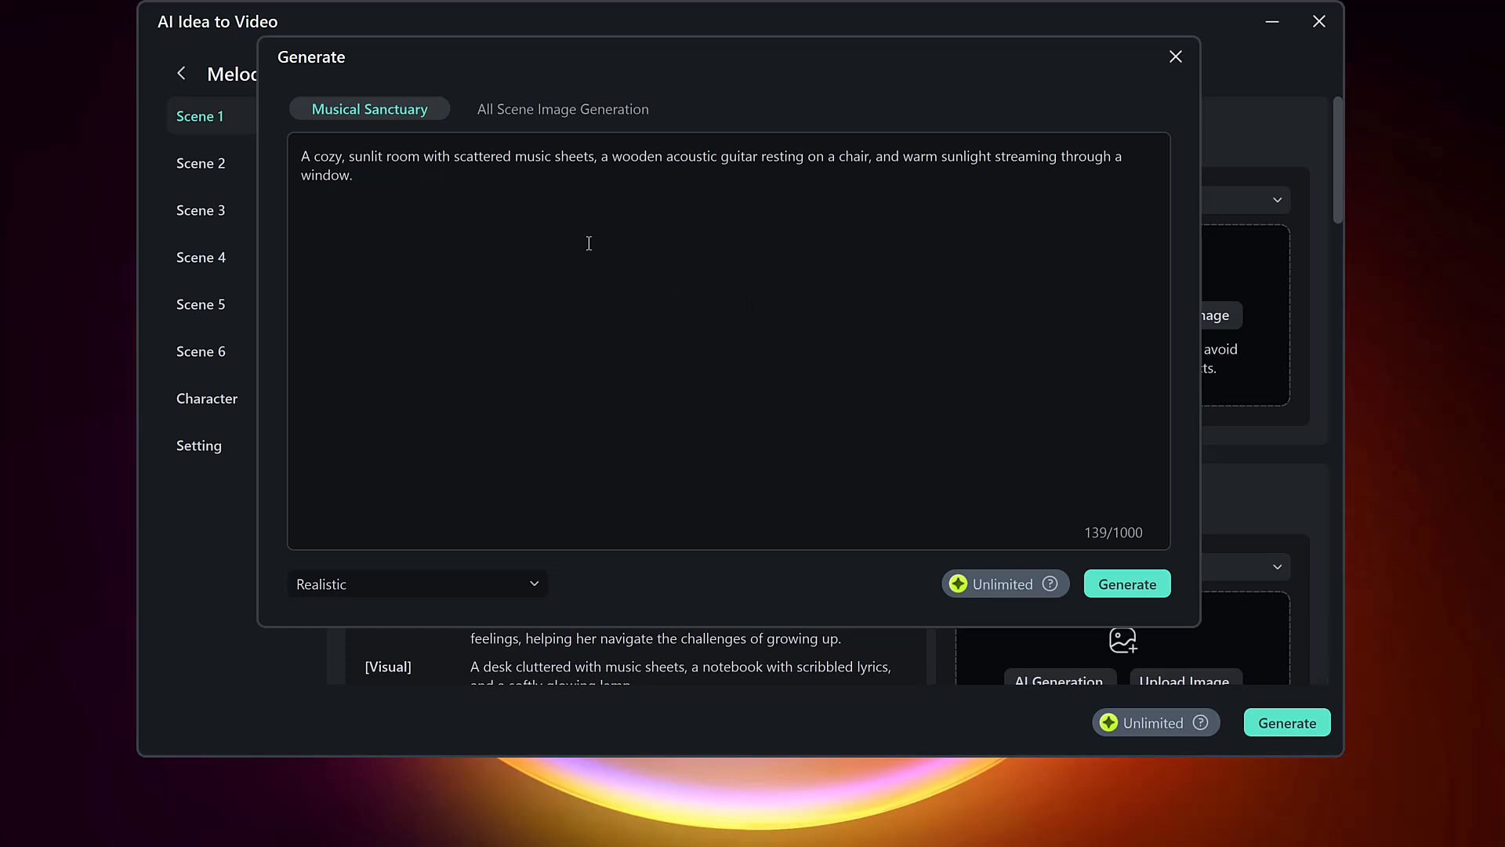
pyautogui.moveTo(672, 164)
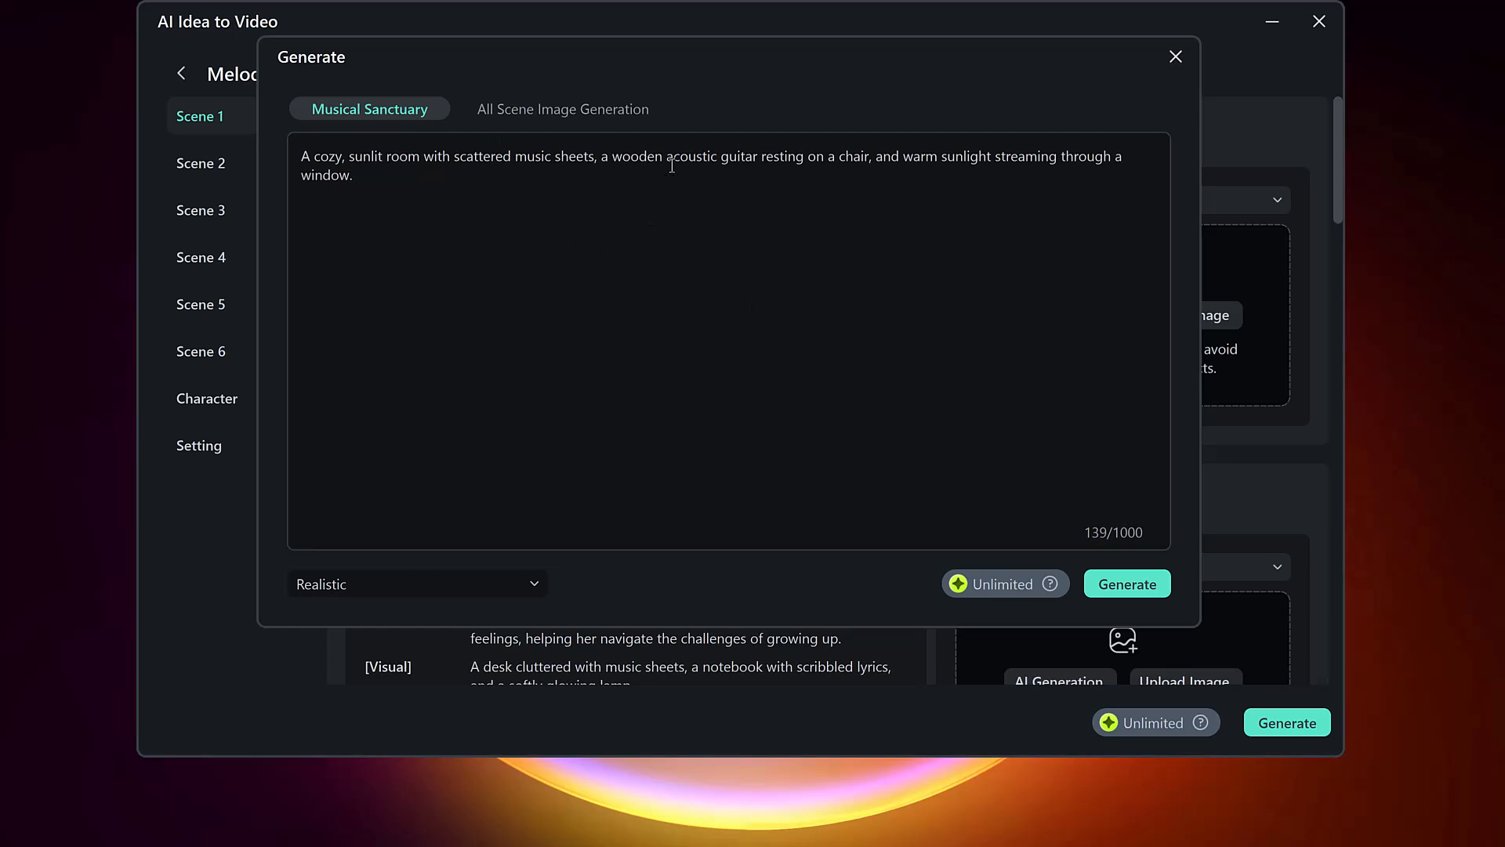
# Generate realistic images for all scenes via All Scene Image Generation and confirm the chosen set.
pyautogui.click(563, 108)
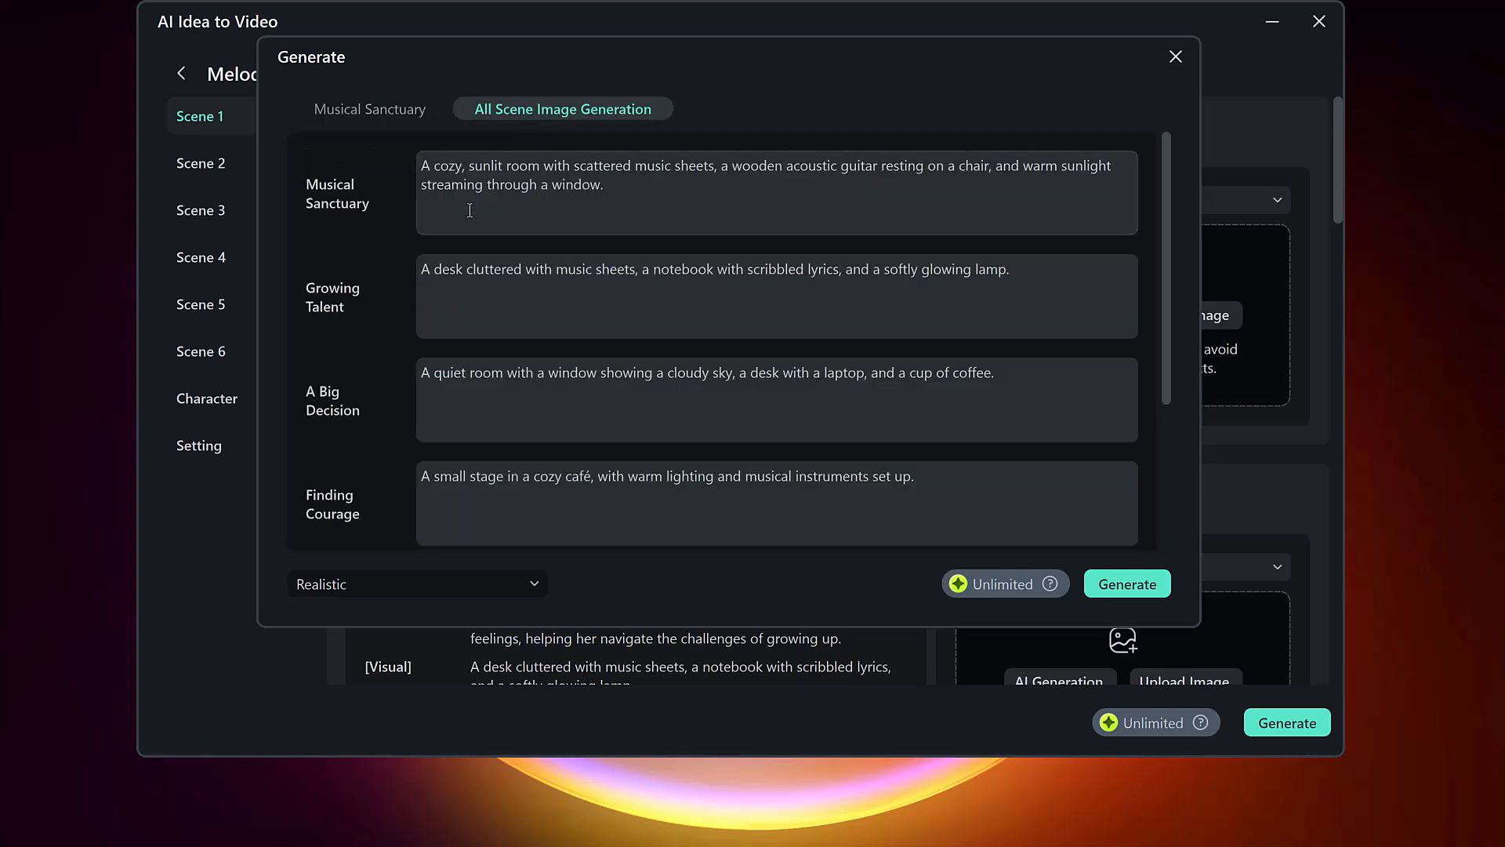
pyautogui.scroll(-3)
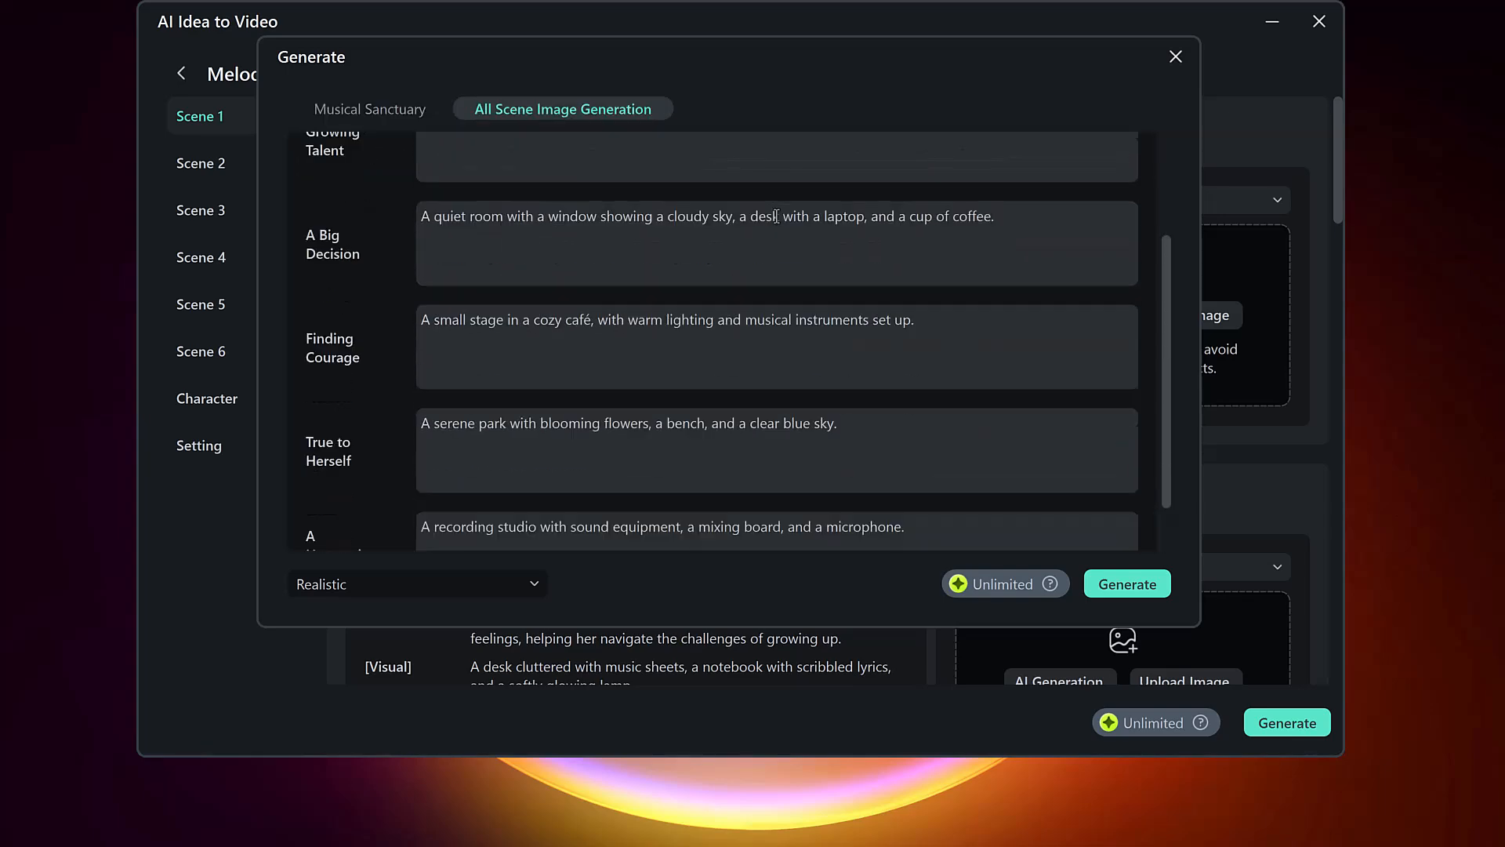
pyautogui.scroll(-3)
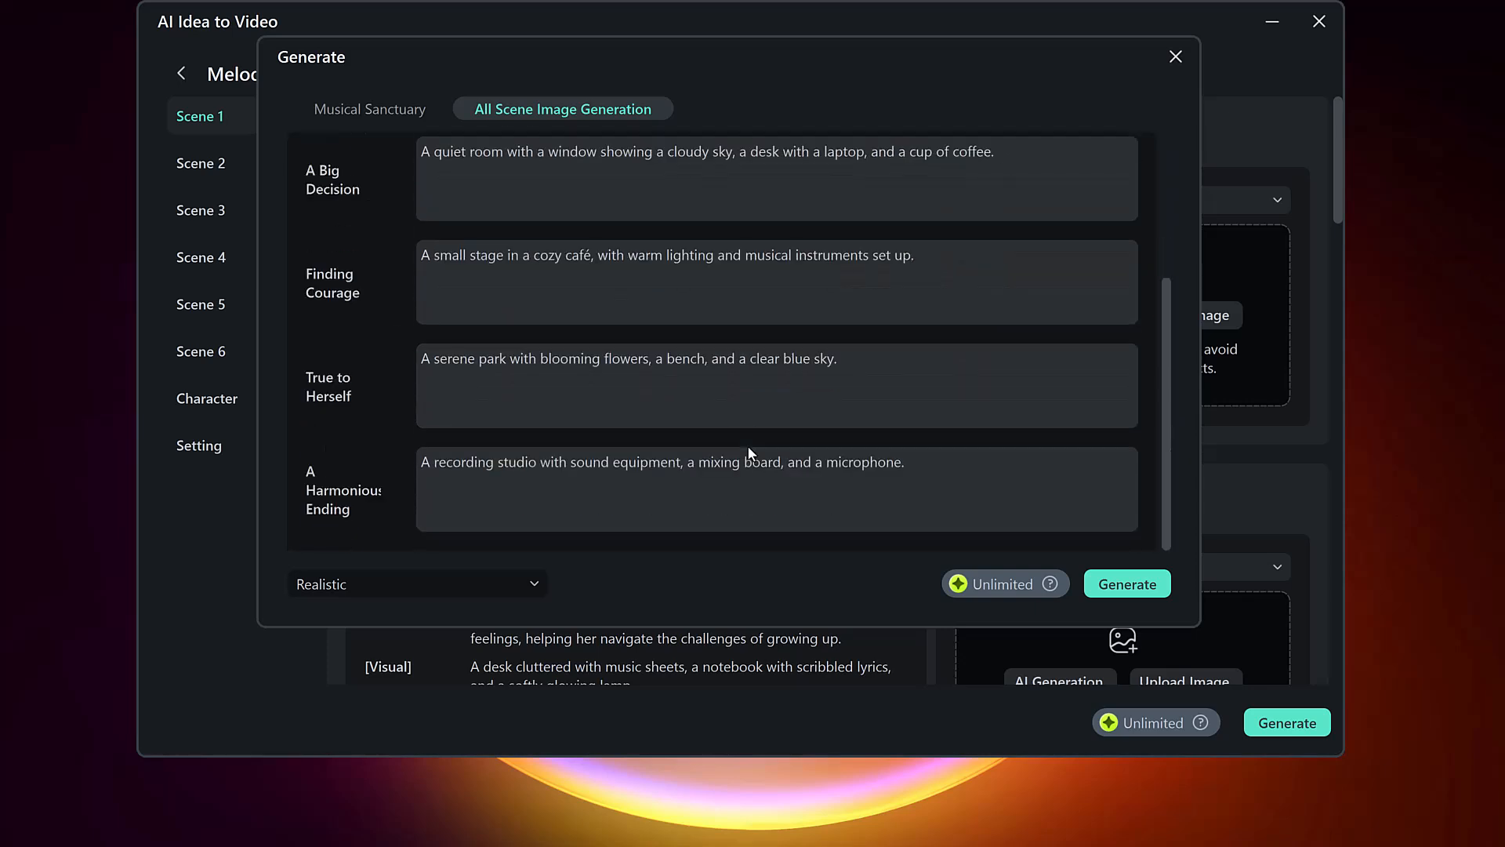
pyautogui.click(1128, 583)
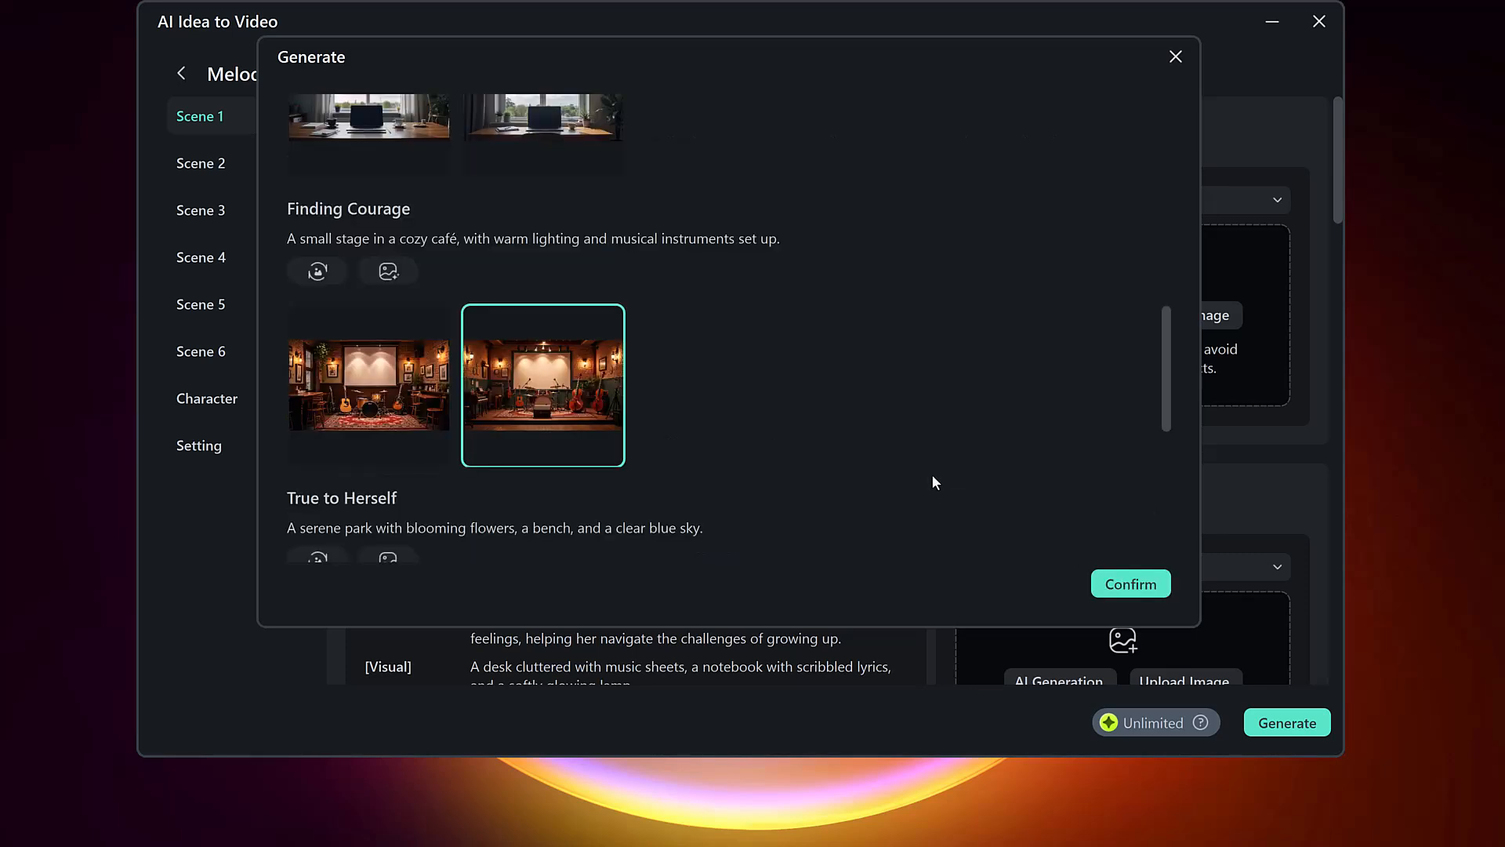
pyautogui.click(1175, 56)
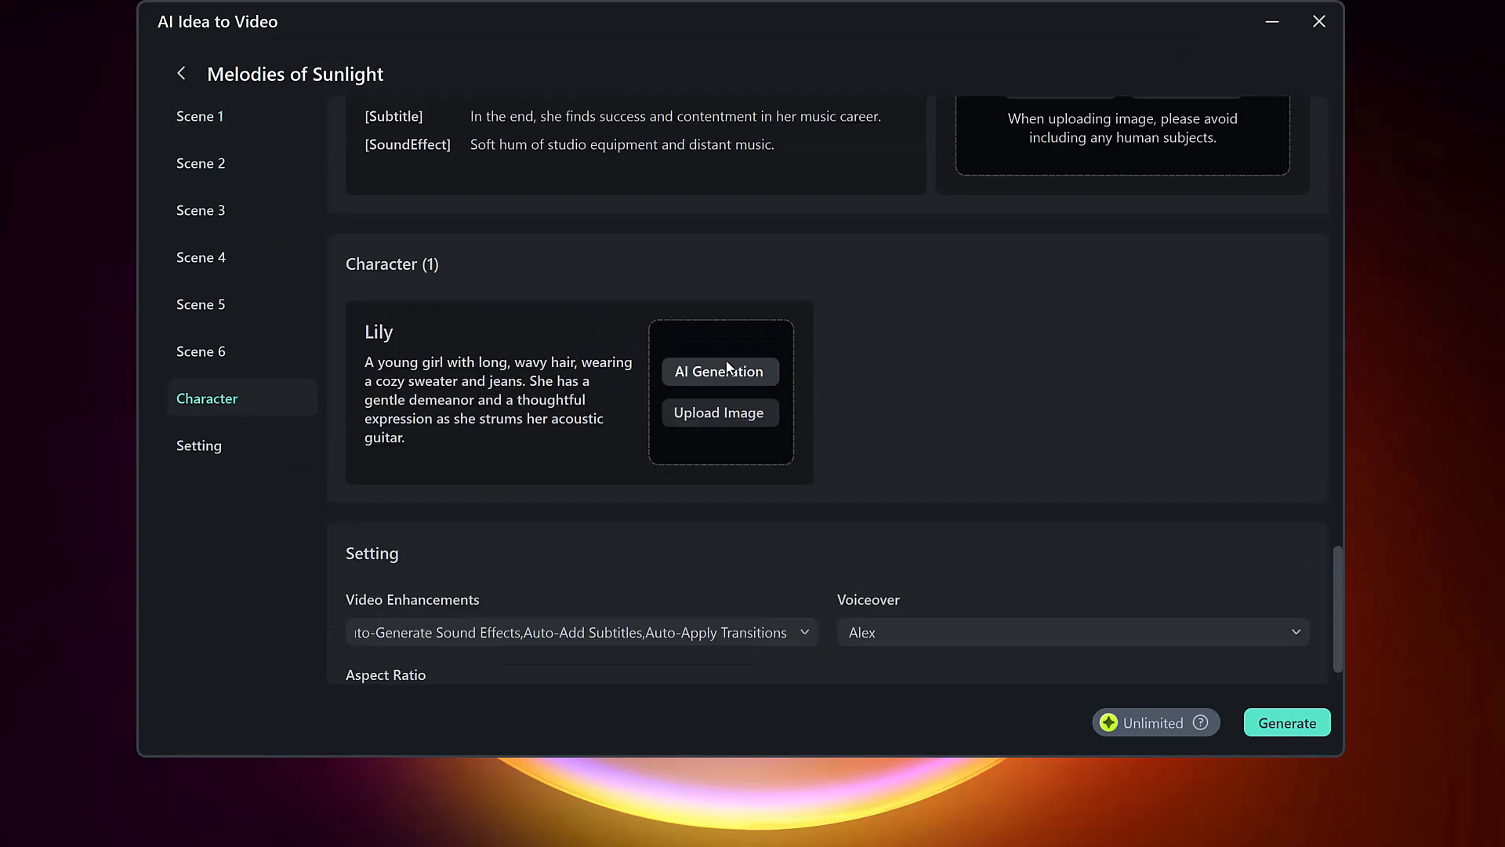
# Generate Lily's portrait, confirm the first guitar-holding version, and return to Scene 6.
pyautogui.click(720, 372)
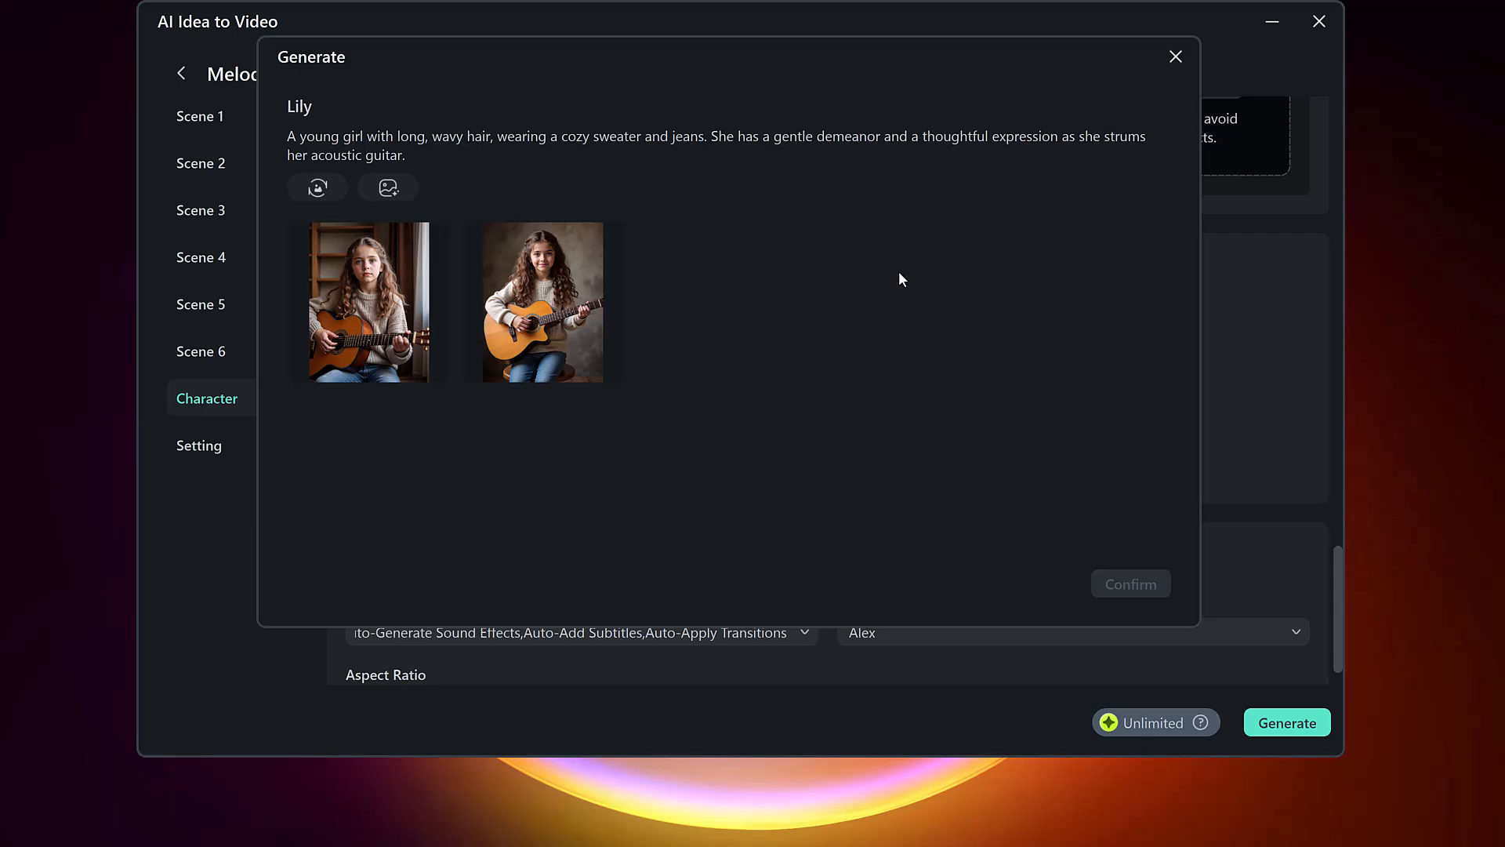
pyautogui.click(367, 301)
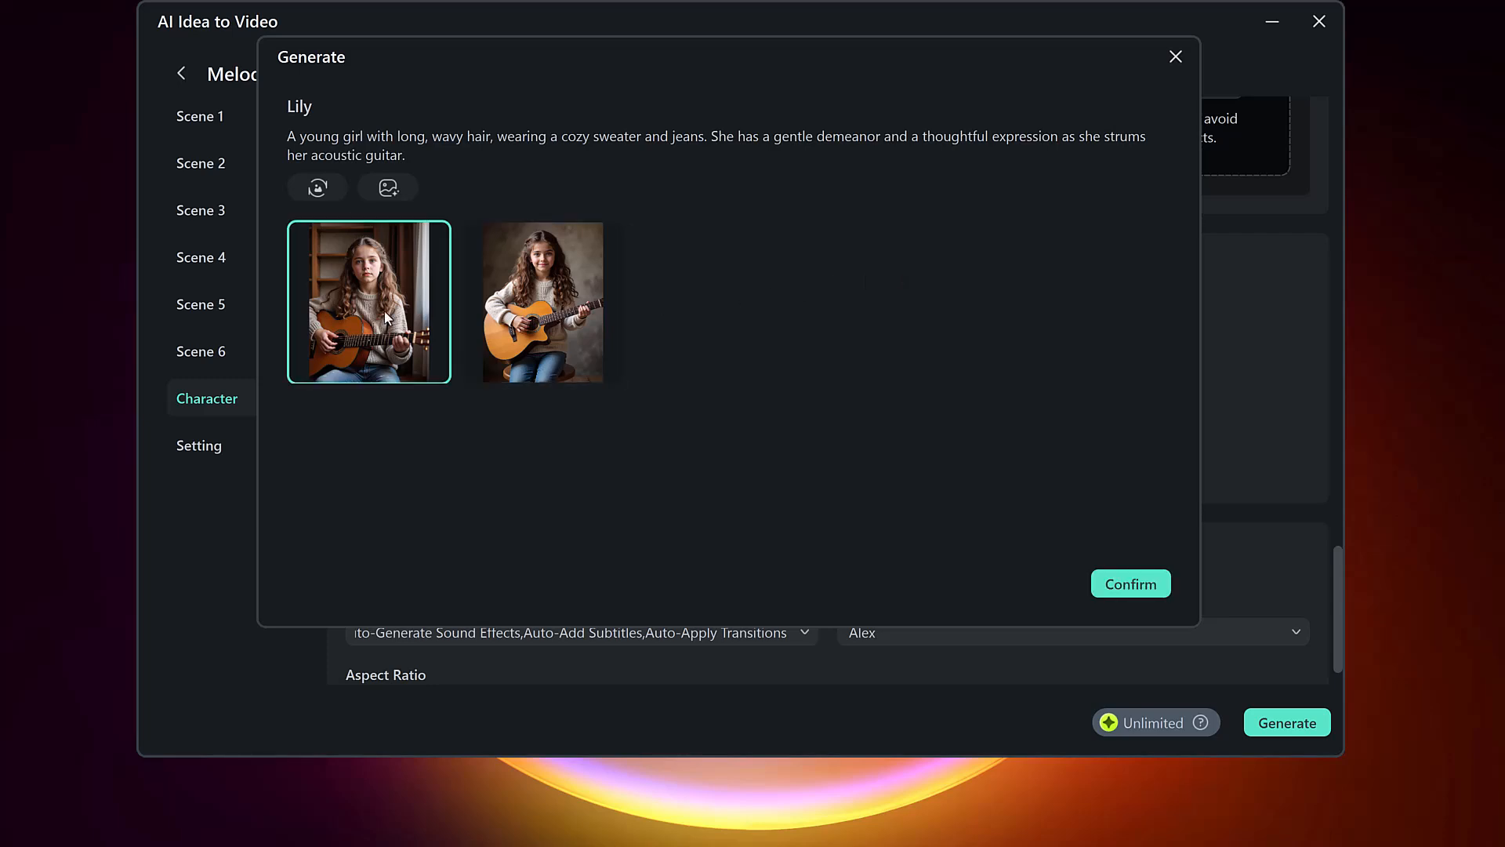
pyautogui.click(1130, 583)
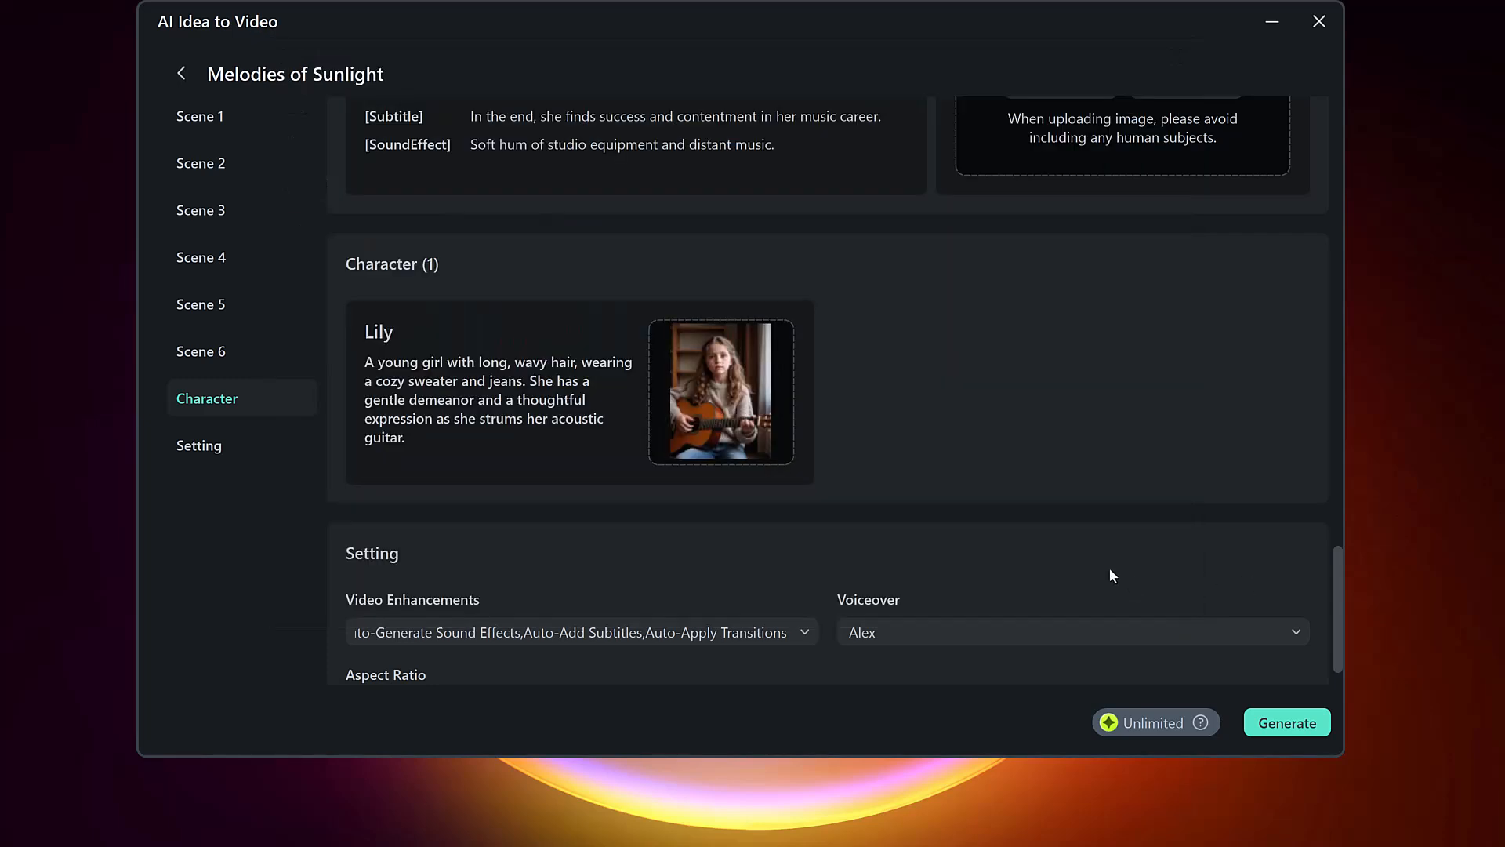
pyautogui.moveTo(919, 511)
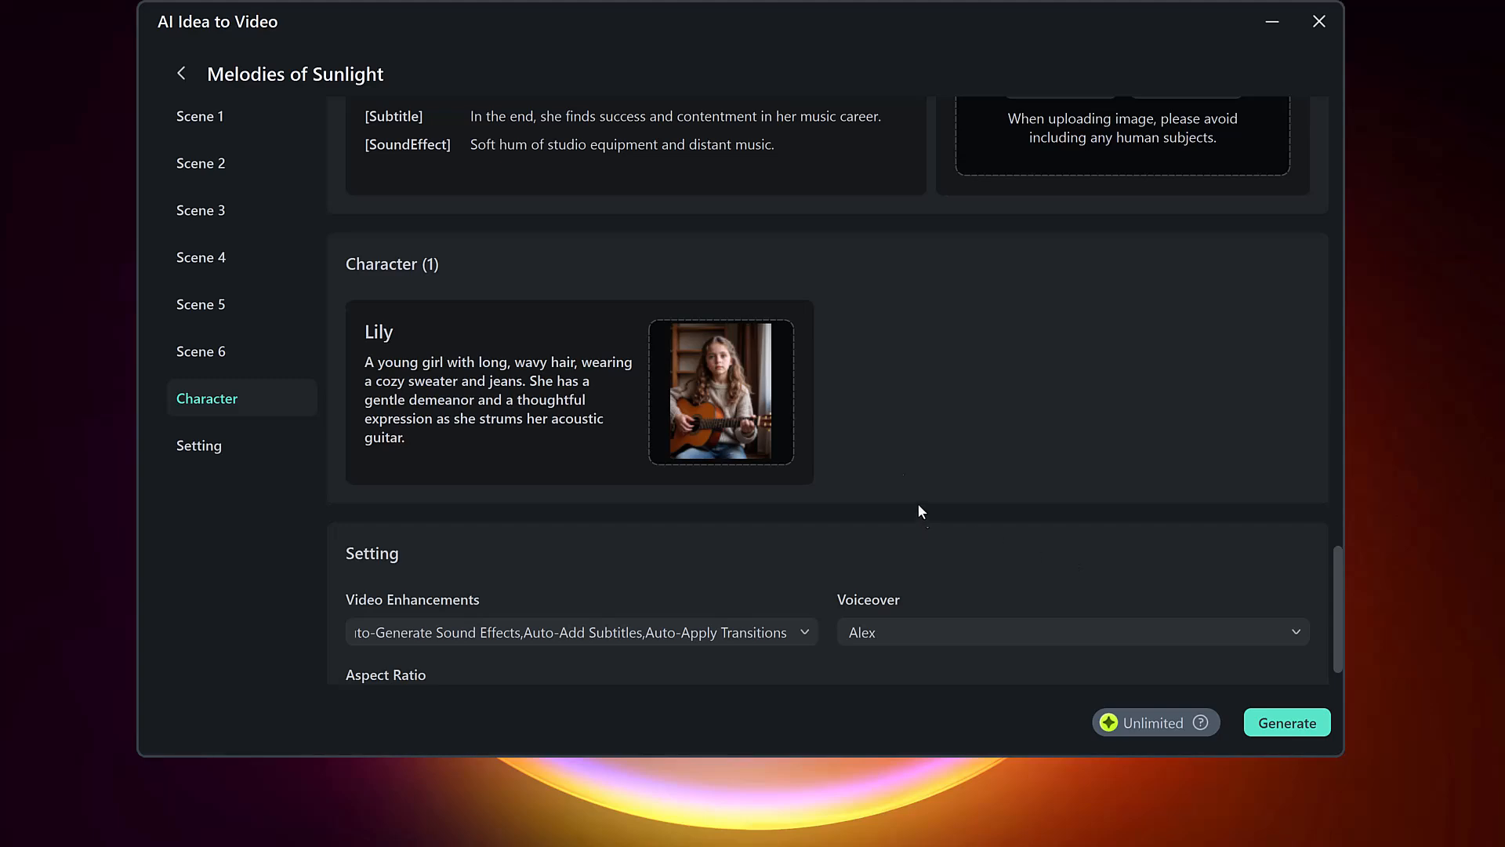
pyautogui.click(201, 349)
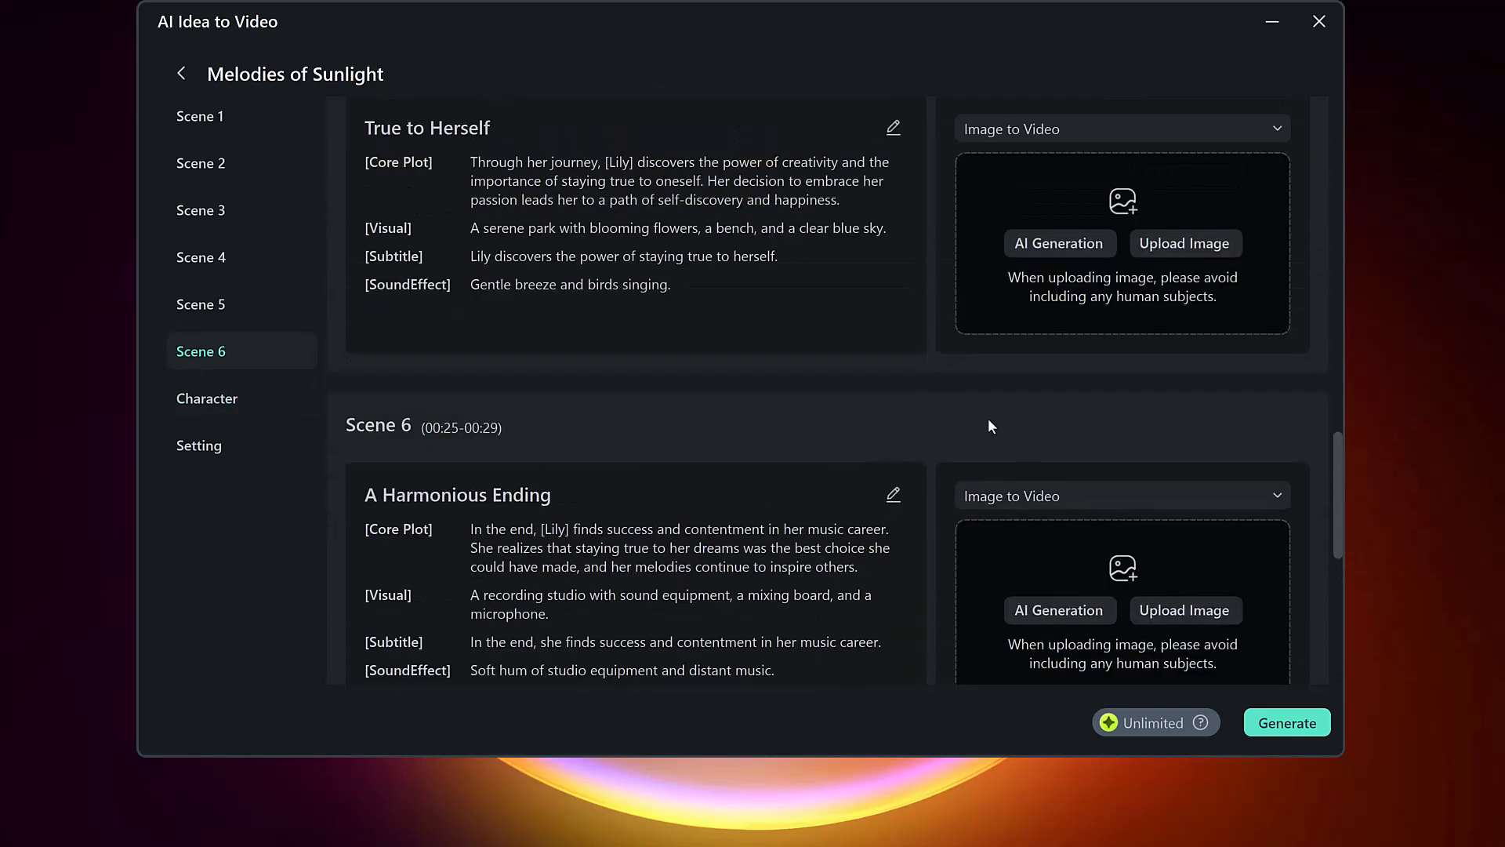
# Use the second Musical Sanctuary image for Scene 6 and generate the full video.
pyautogui.scroll(-3)
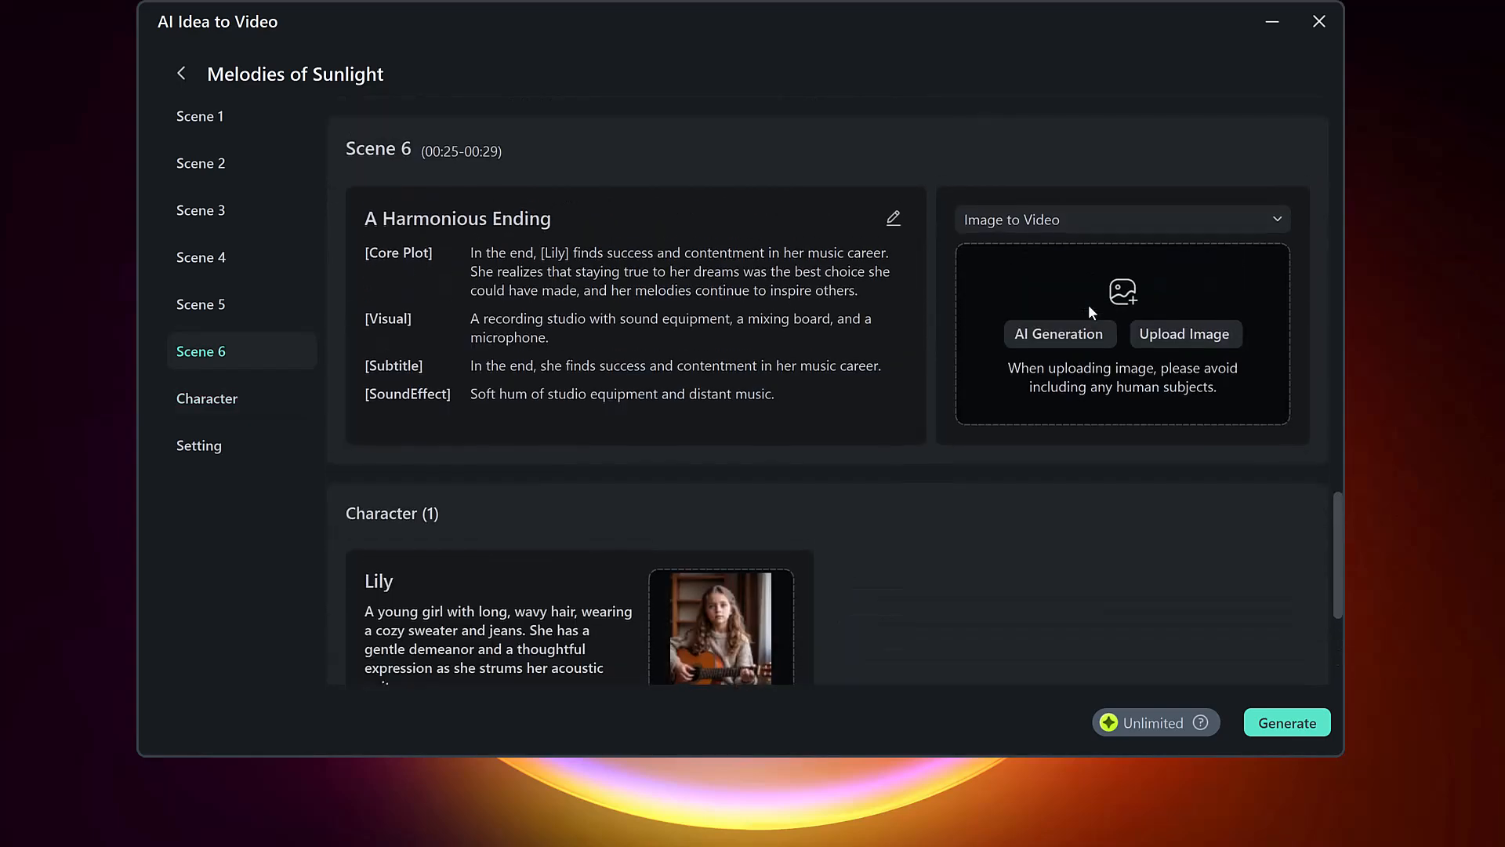
pyautogui.click(1060, 334)
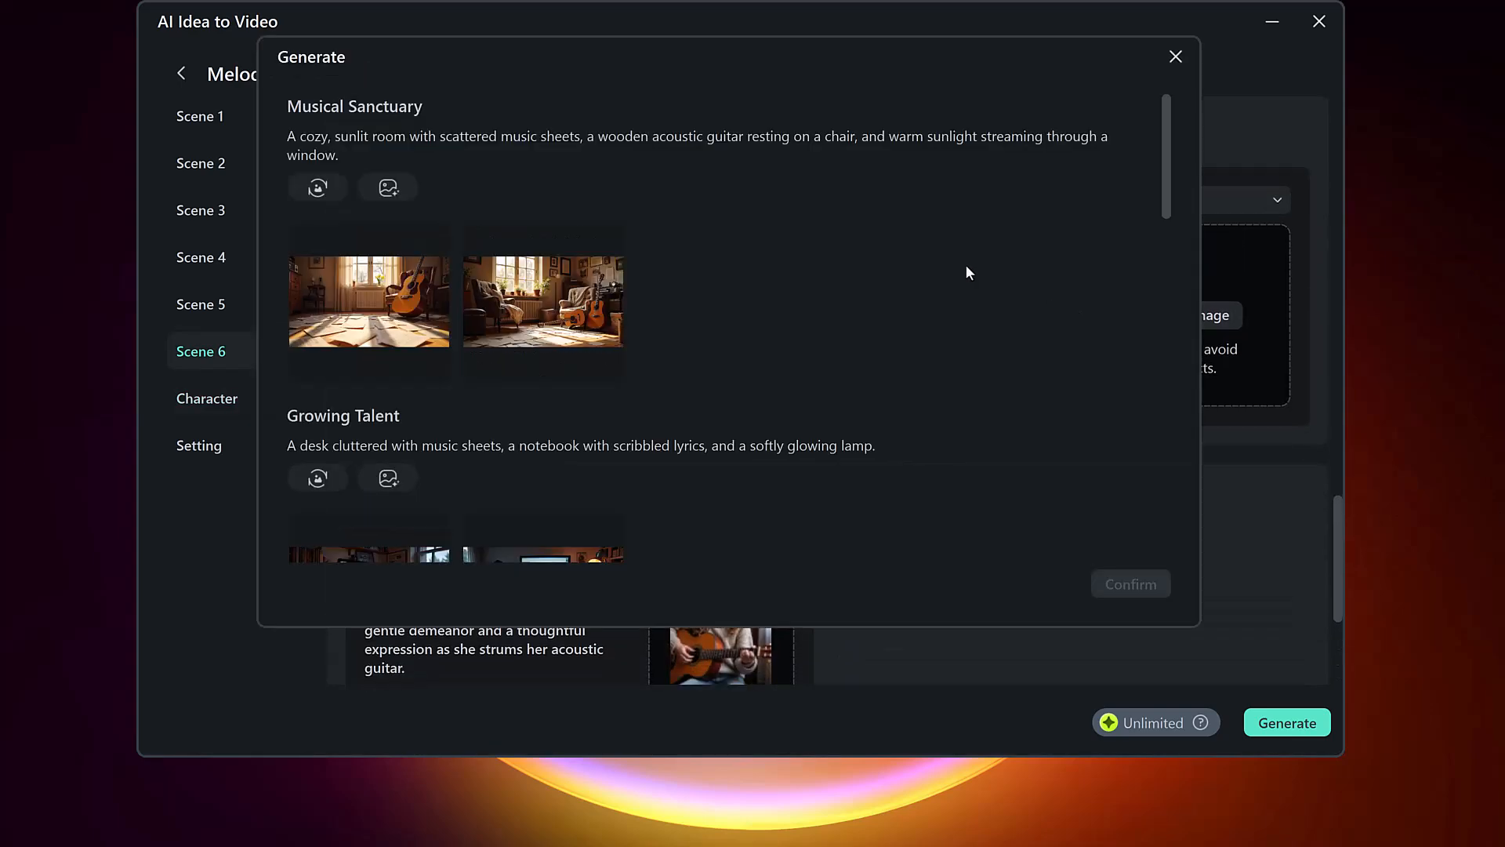
pyautogui.click(542, 303)
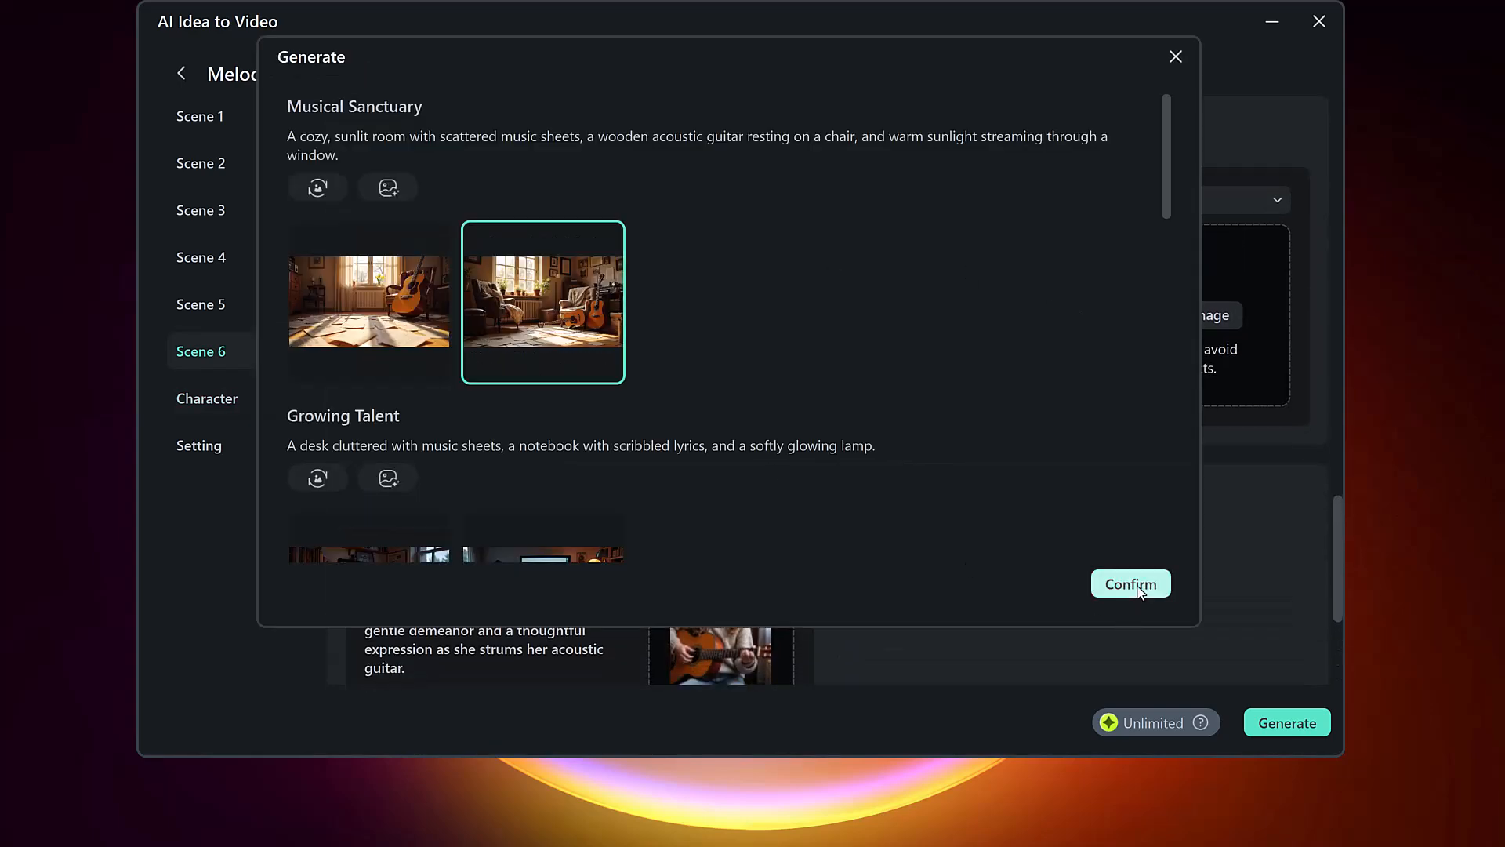
pyautogui.click(1130, 583)
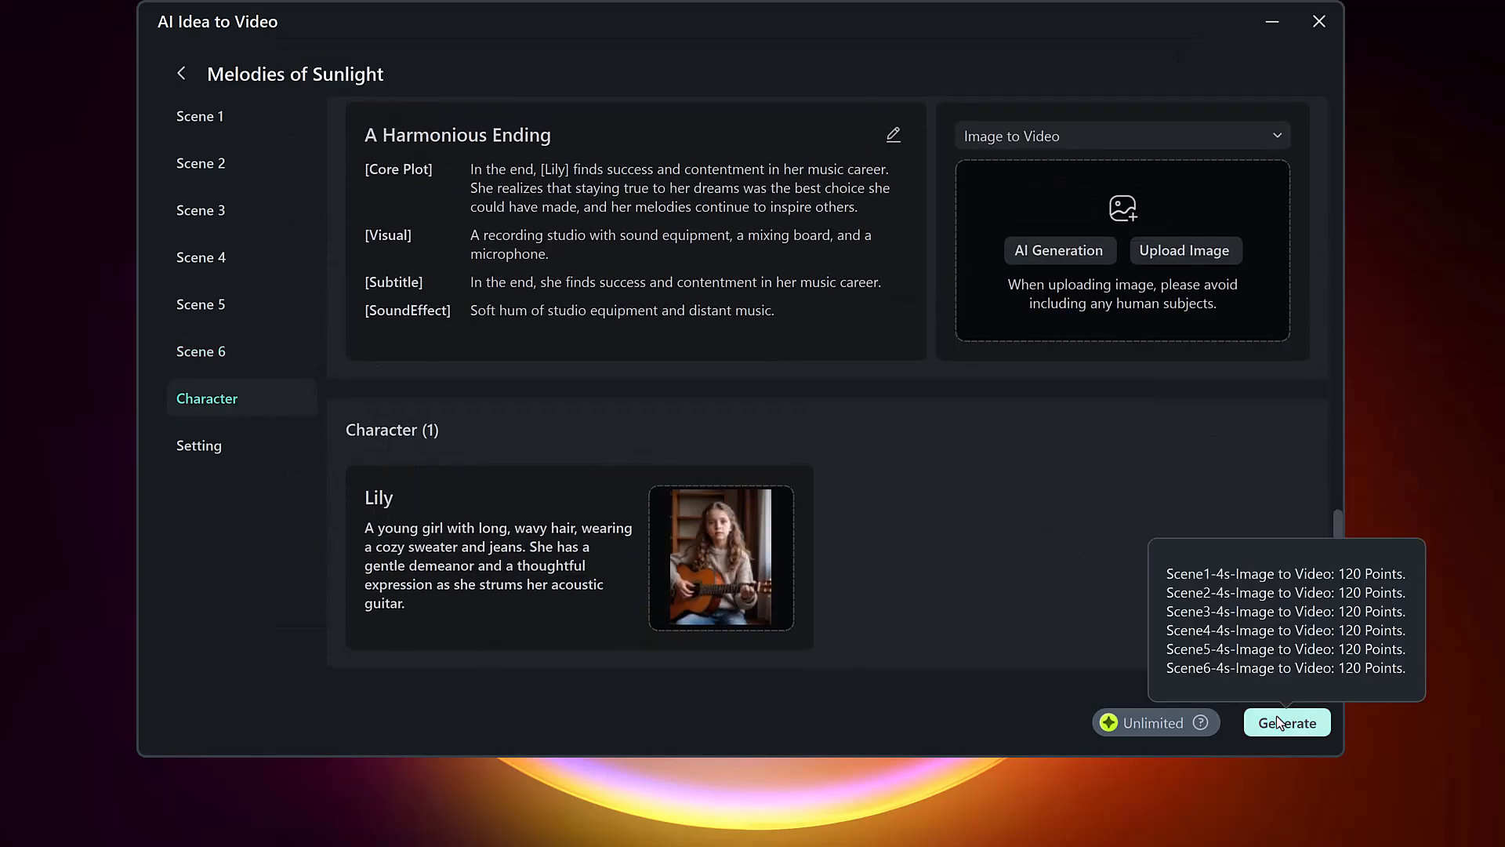
pyautogui.click(1286, 722)
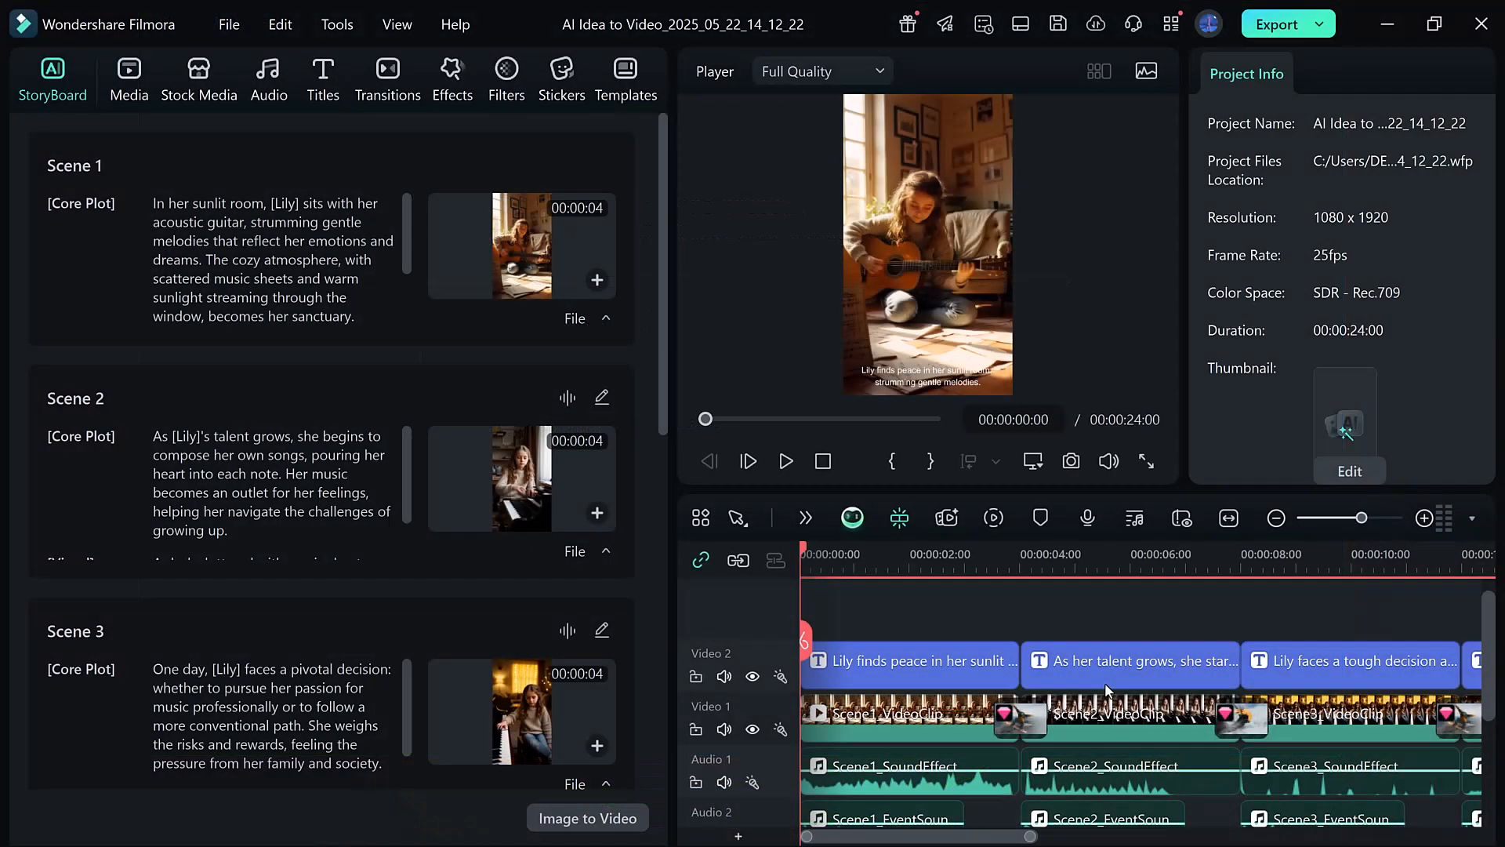
# Select Scene 1 on the StoryBoard and play the 24-second vertical video through to the end.
pyautogui.click(586, 818)
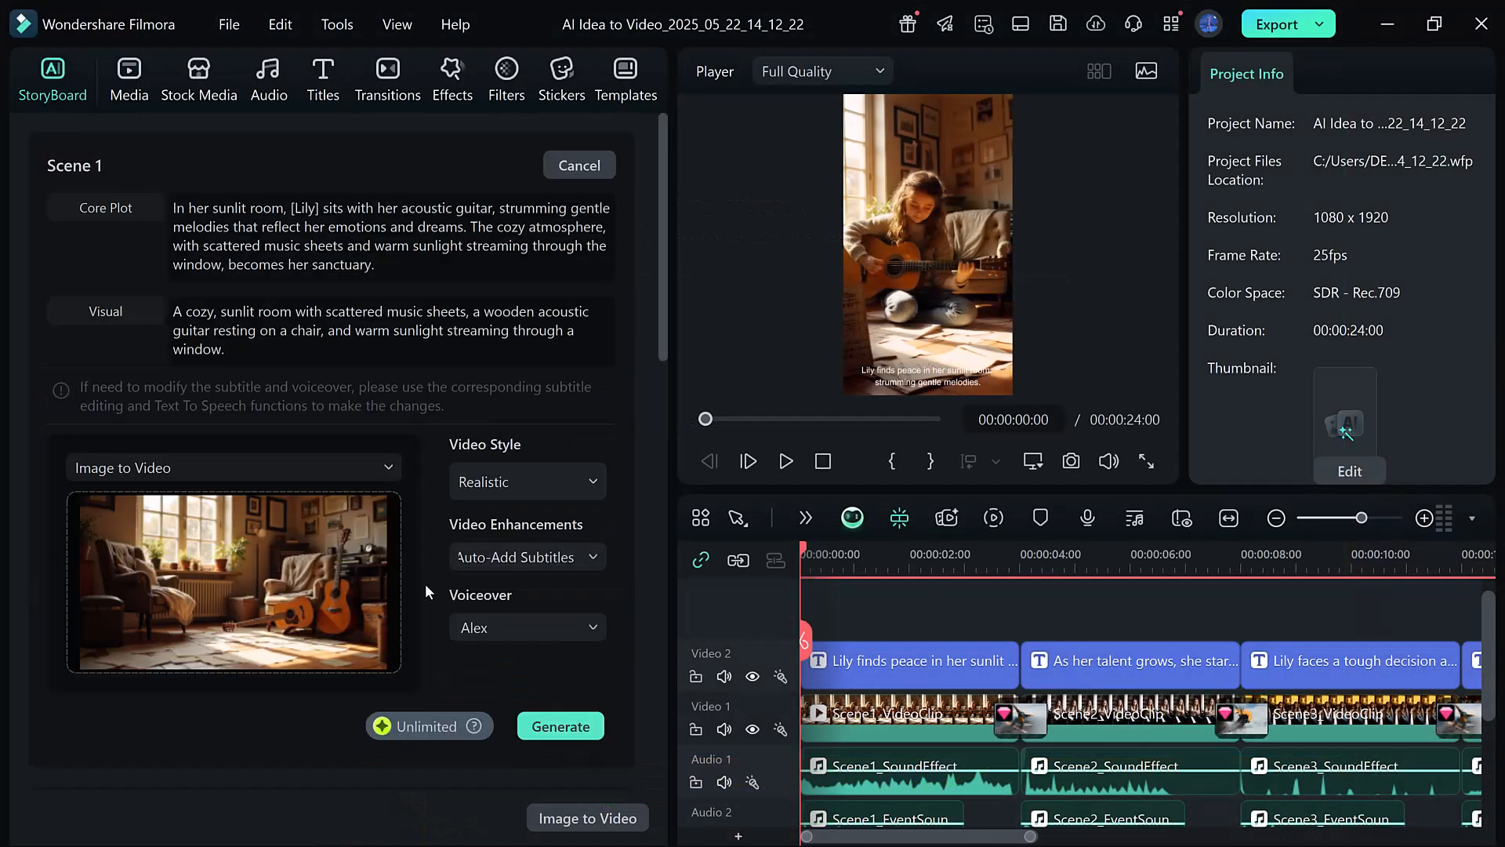
pyautogui.scroll(-3)
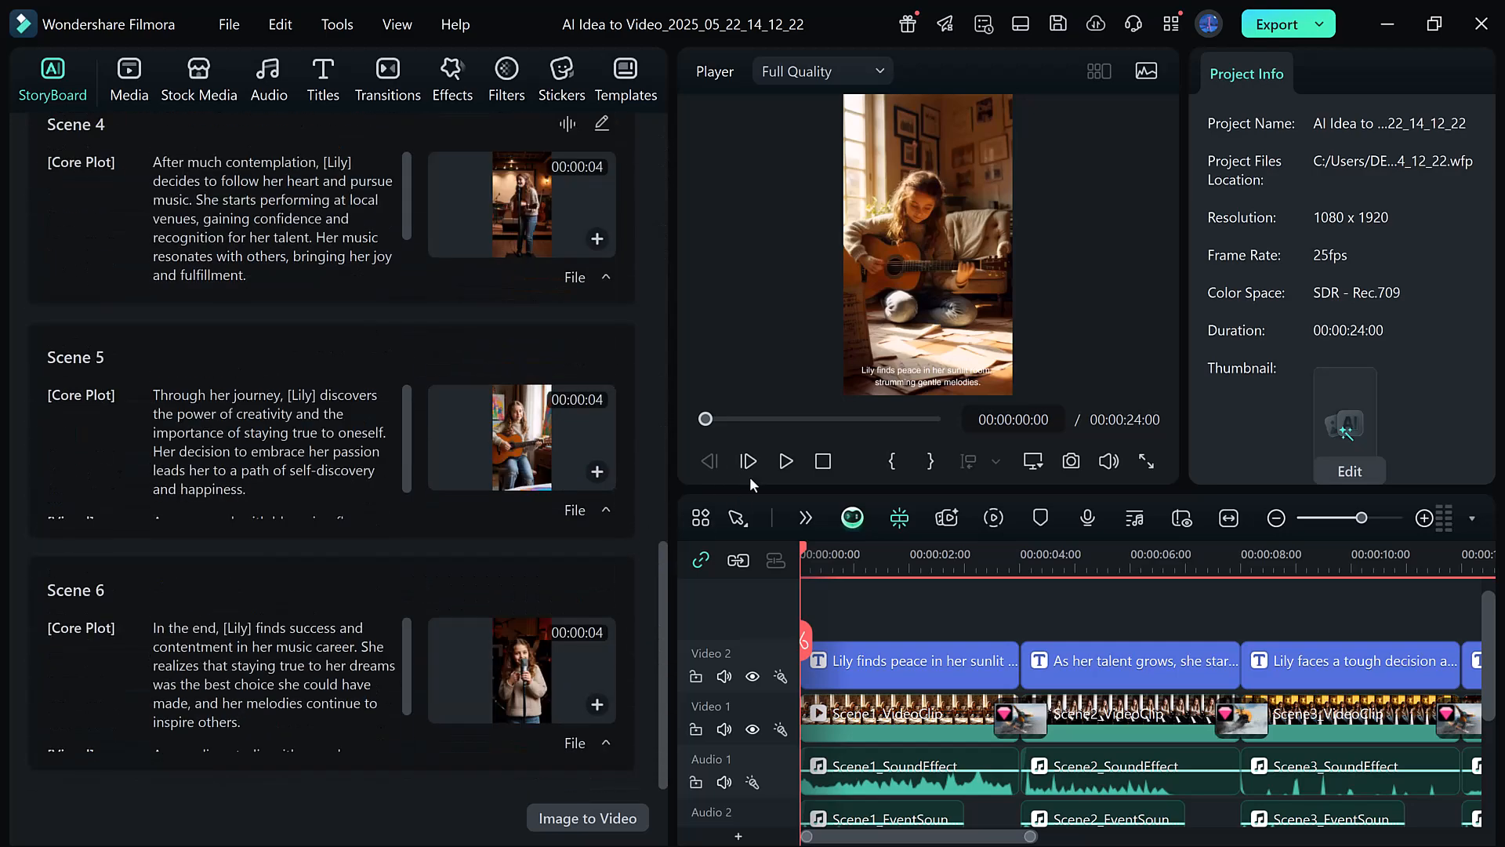
pyautogui.click(786, 461)
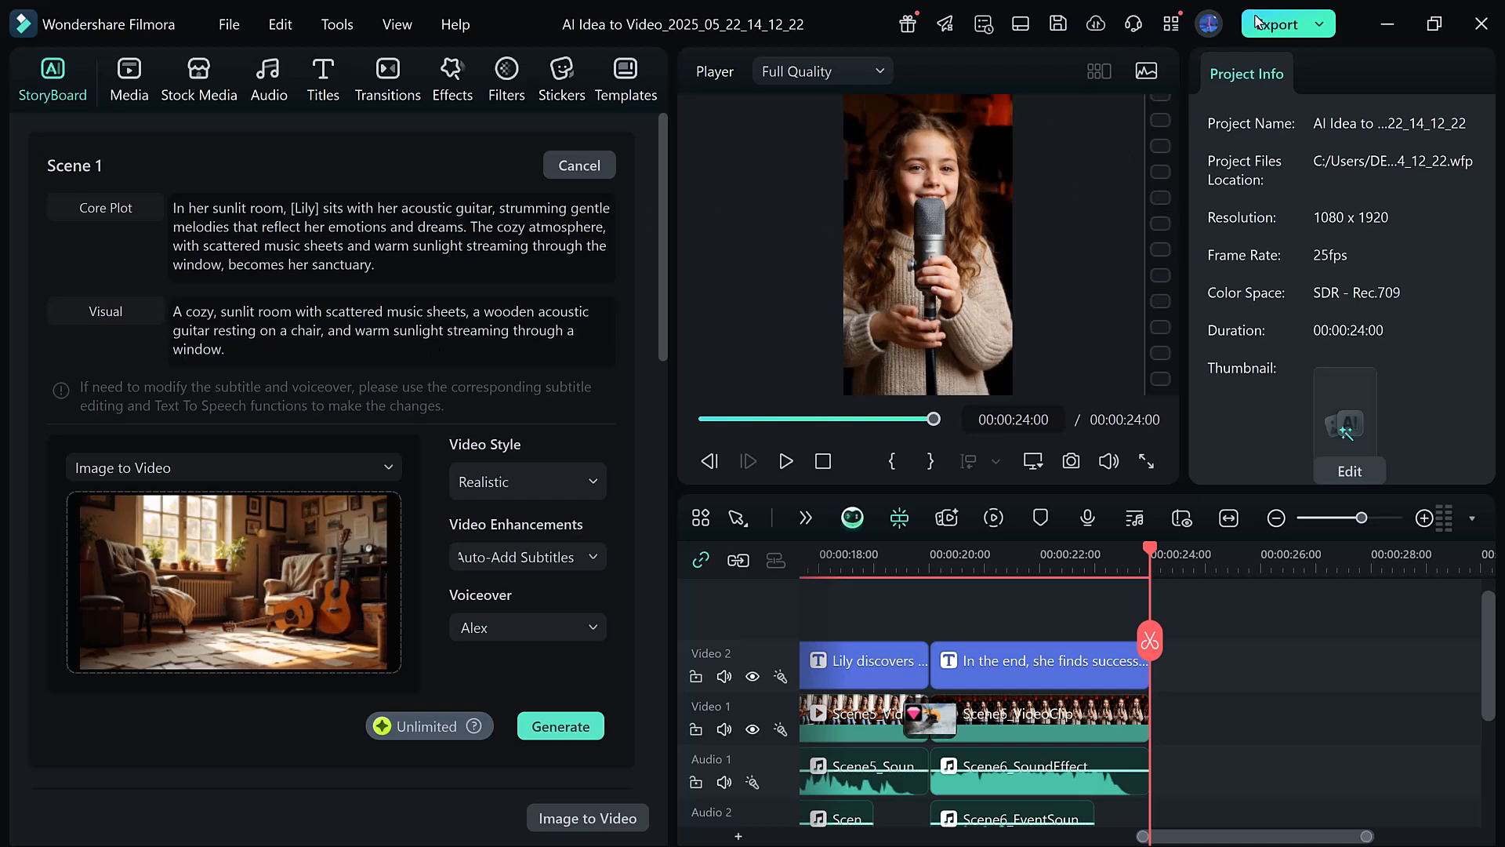
pyautogui.moveTo(1276, 24)
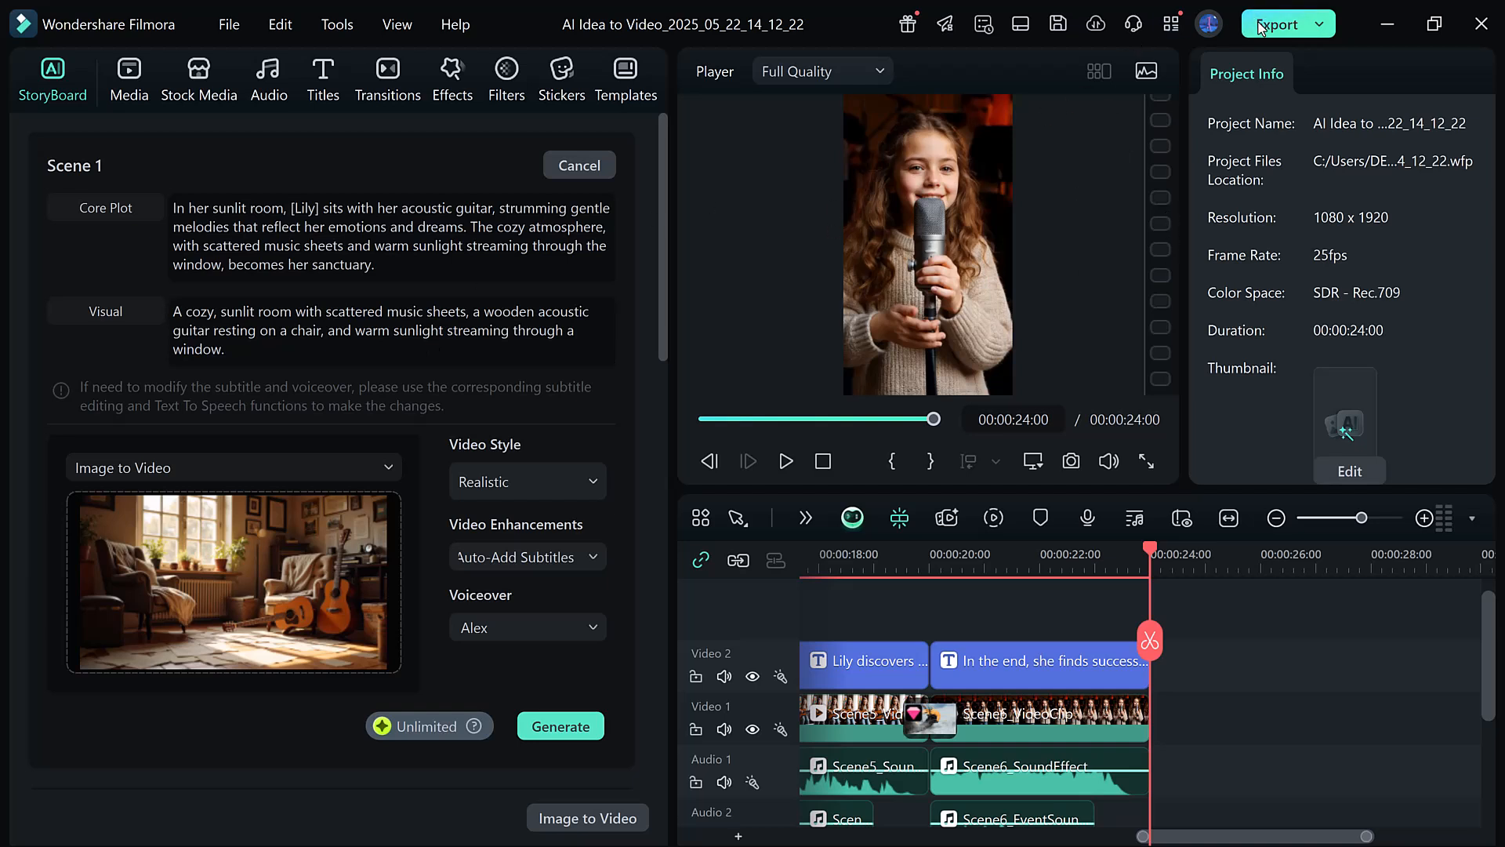
# Open the Export dialog for the video as MP4 at 1080×1920 saved to Desktop.
pyautogui.click(1278, 24)
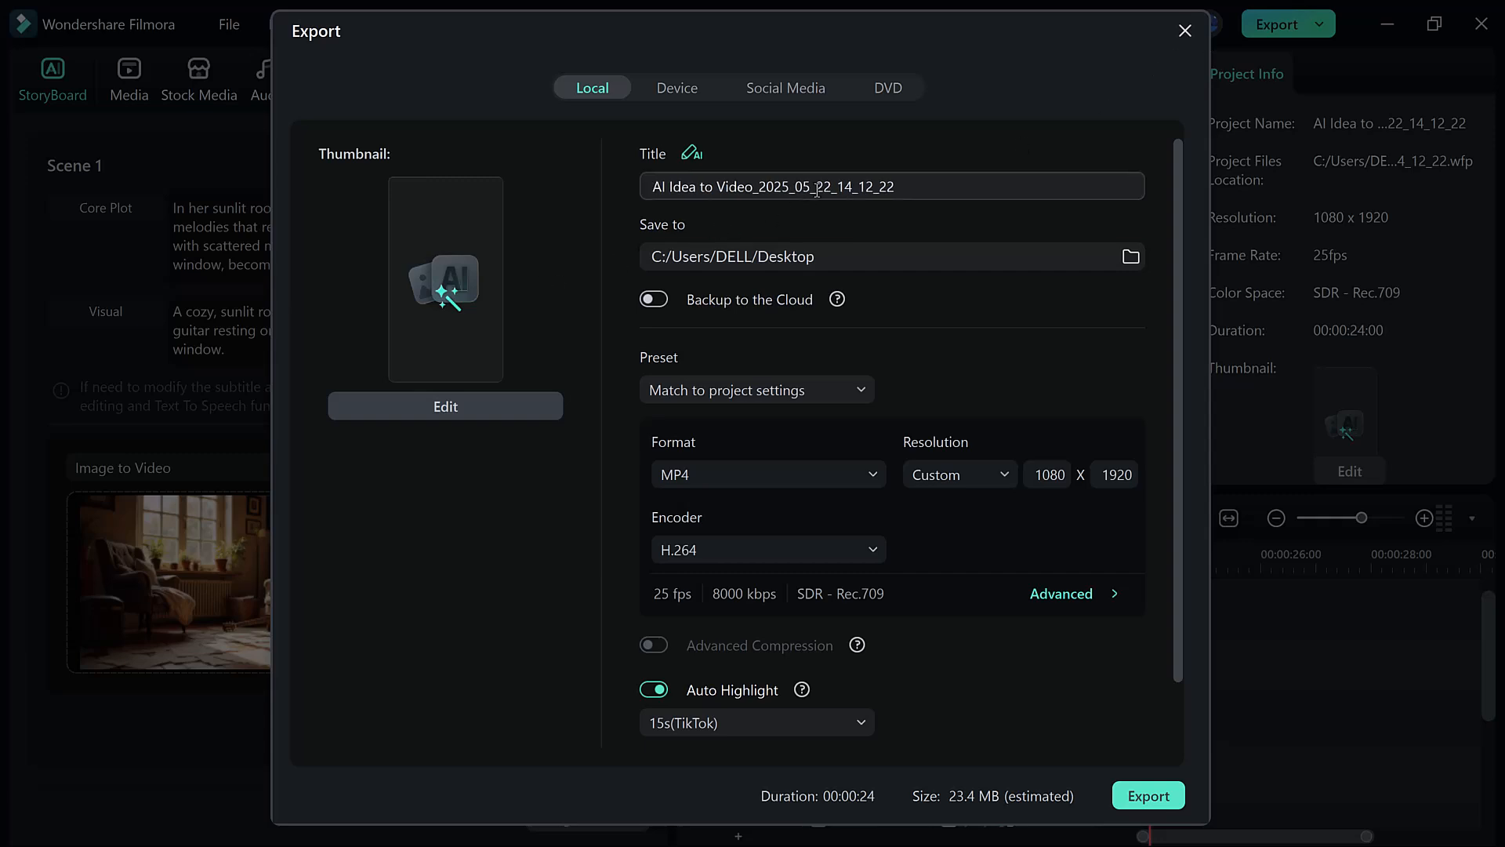